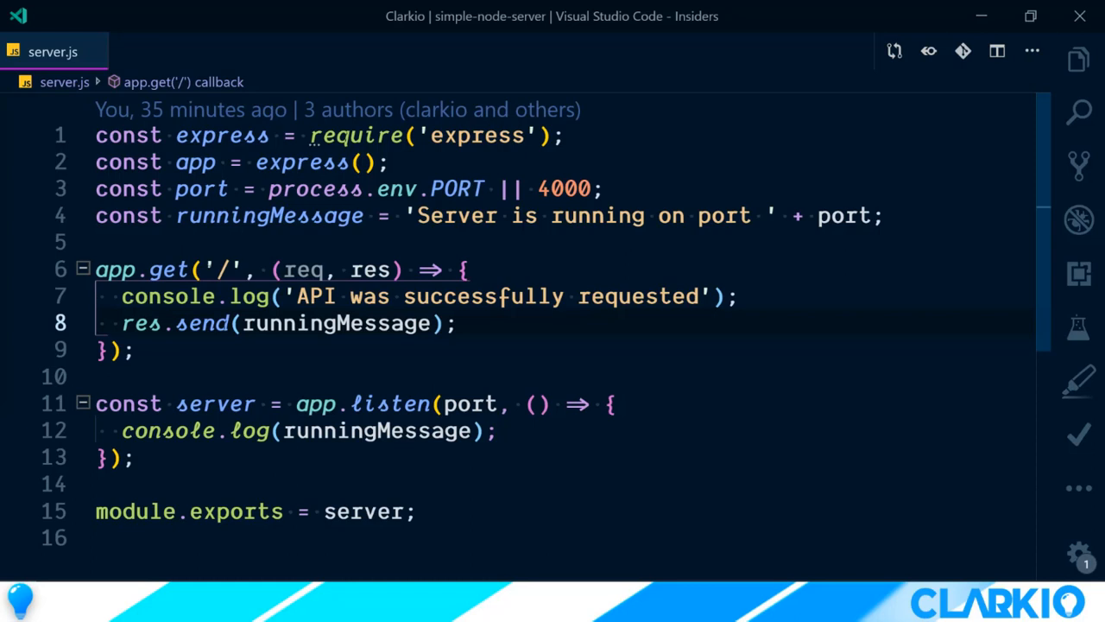
# Step: Review the server code: the runningMessage response, its message text, and the exported server
pyautogui.doubleClick(335, 322)
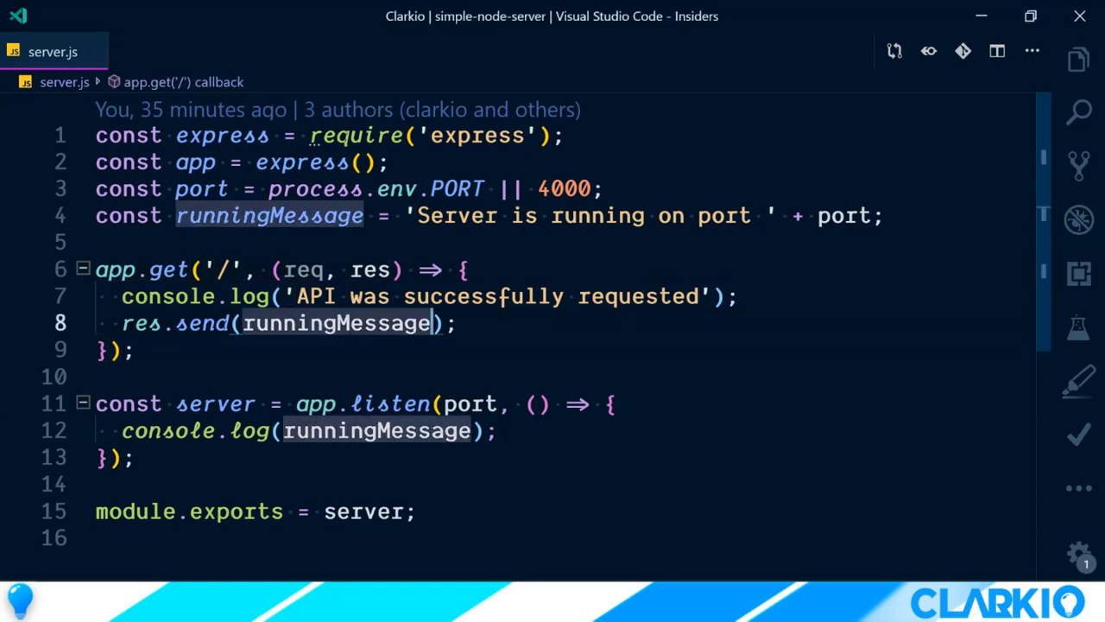
pyautogui.click(723, 215)
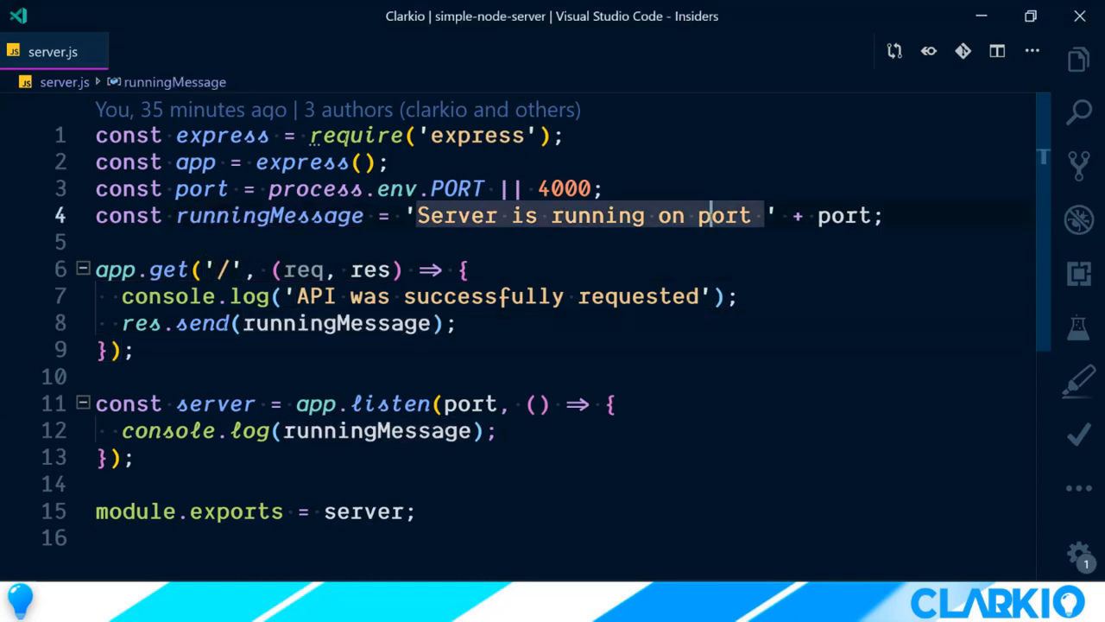
pyautogui.click(415, 511)
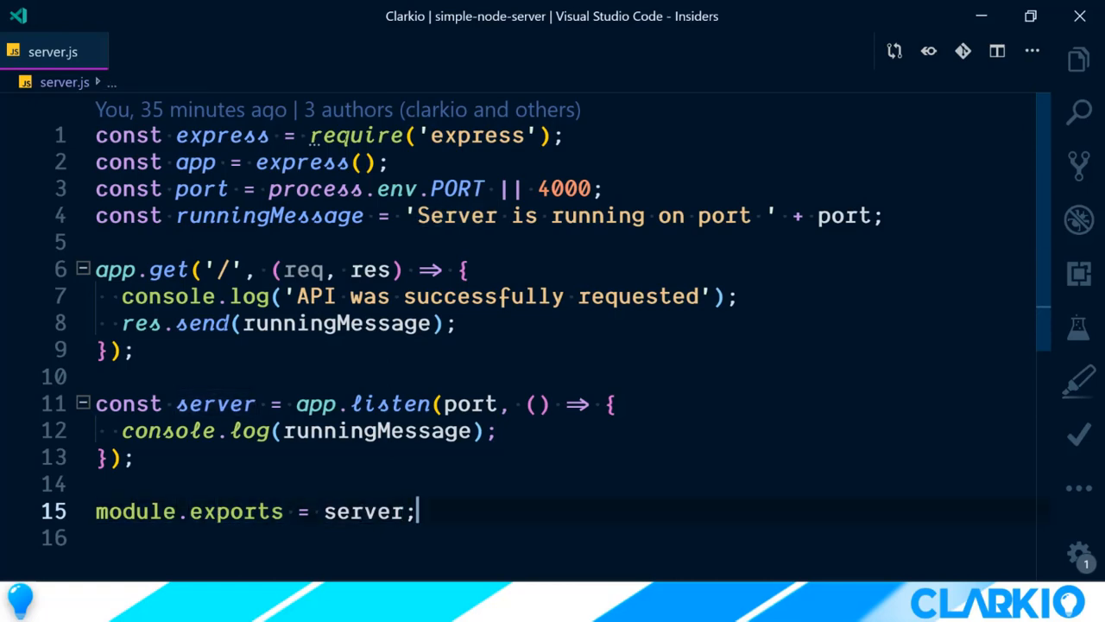
pyautogui.click(136, 457)
pyautogui.write('npm i')
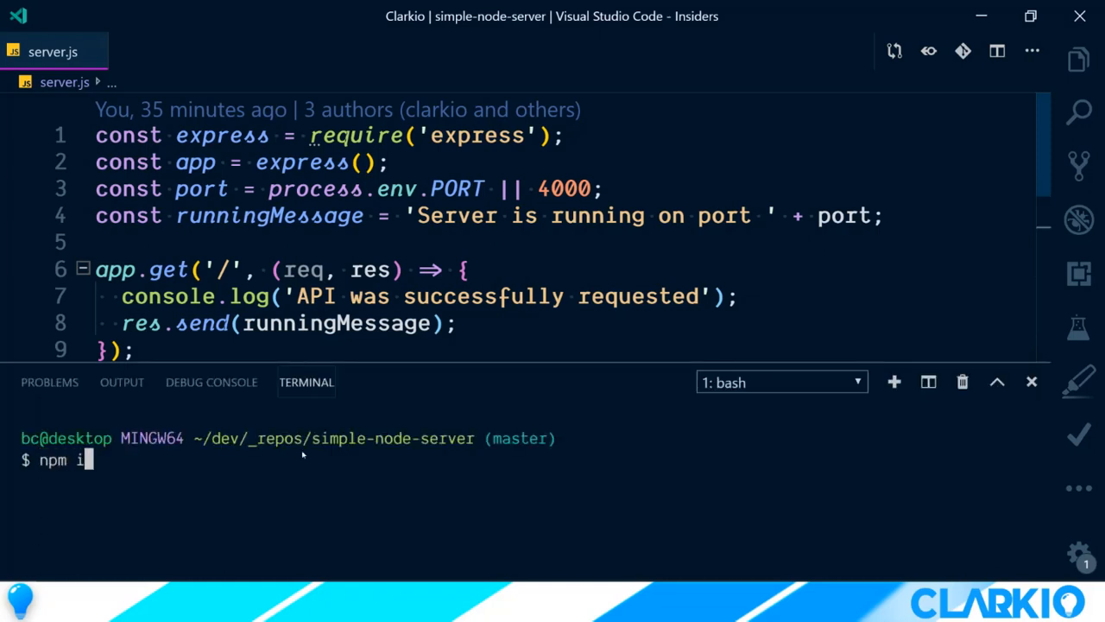
# Step: Install mocha as a dev dependency with npm i --save-dev mocha
pyautogui.write('-D')
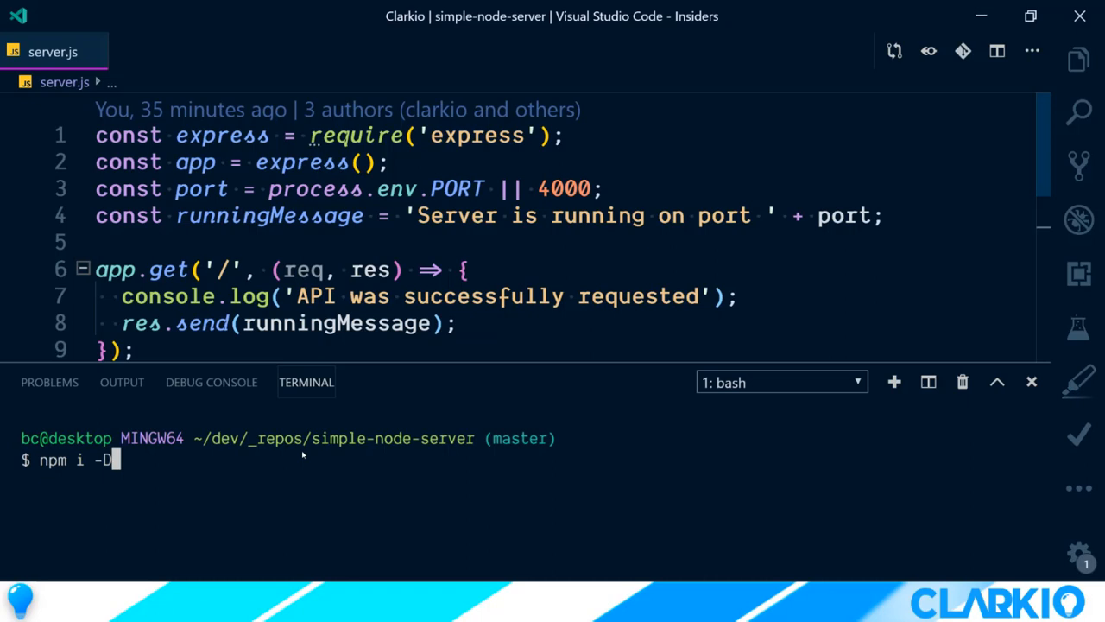
pyautogui.write('--save')
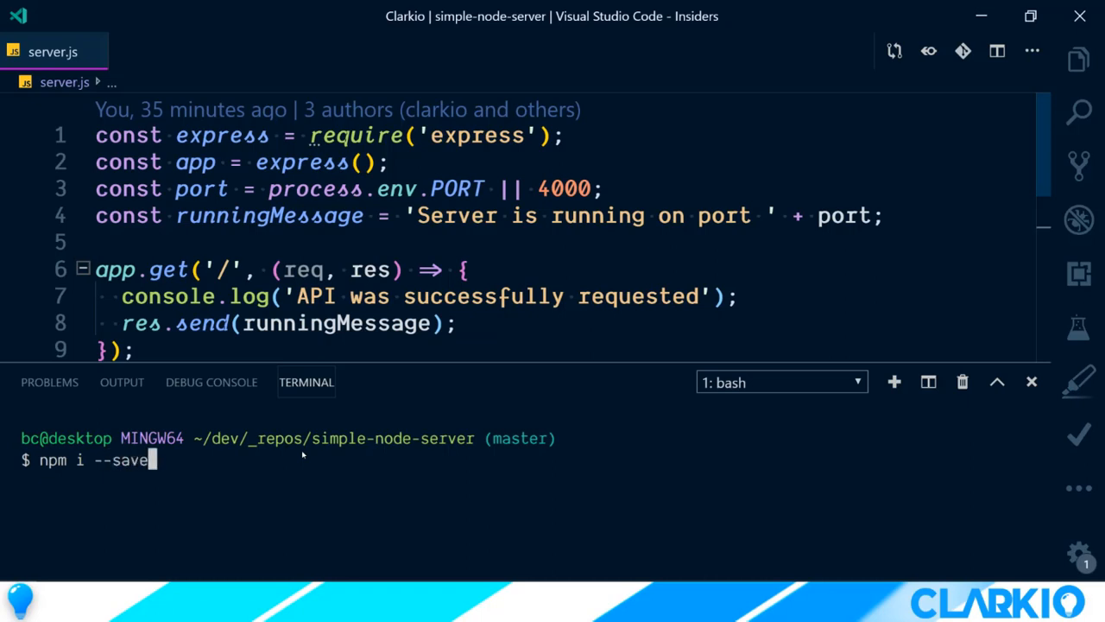
pyautogui.write('-dev')
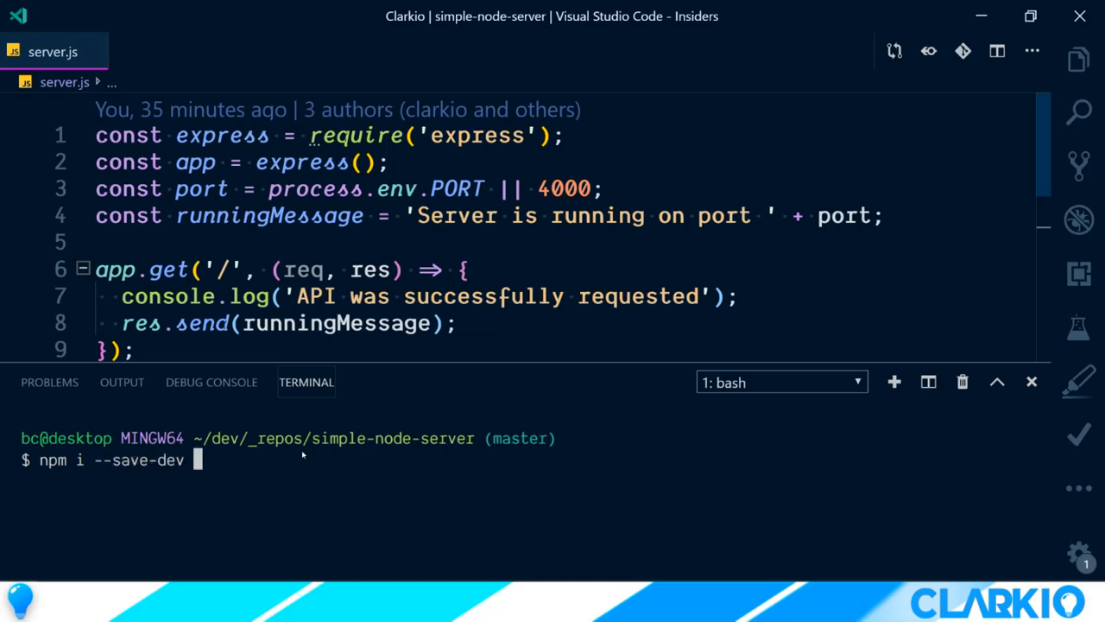
pyautogui.write('mocha')
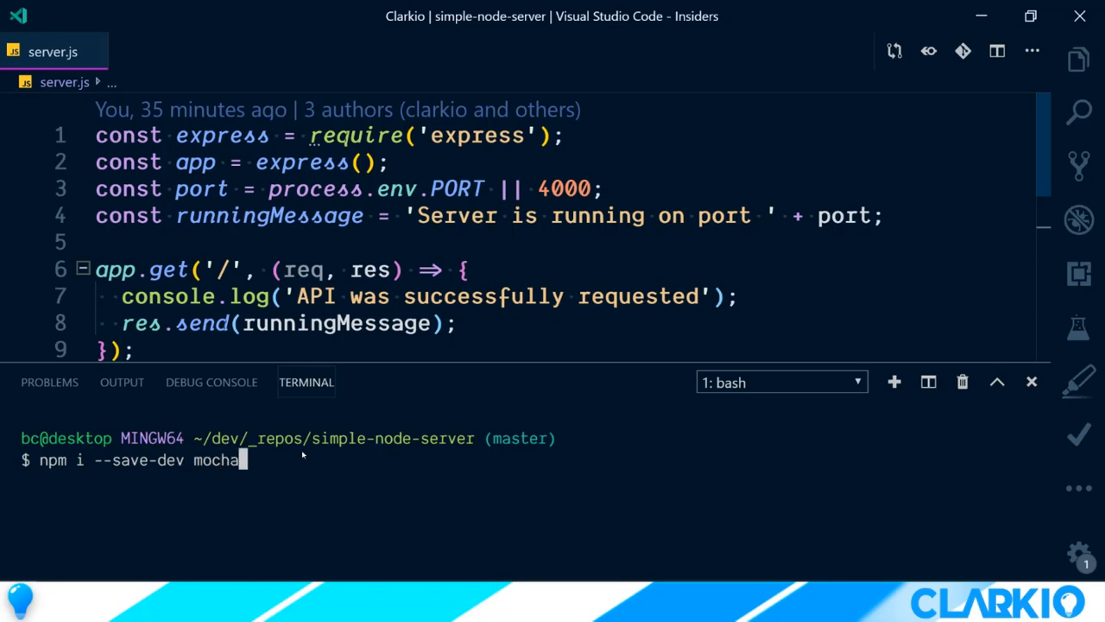
pyautogui.press('Return')
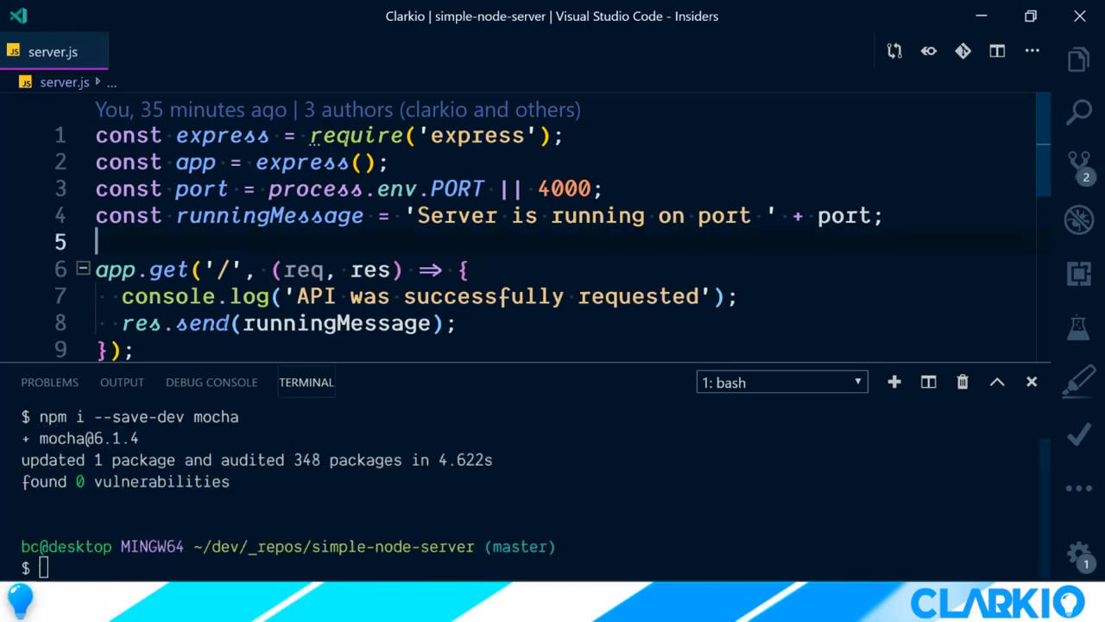
# Step: Change the package.json test script from 'snyk test' to 'mocha', then run npm test
pyautogui.click(177, 51)
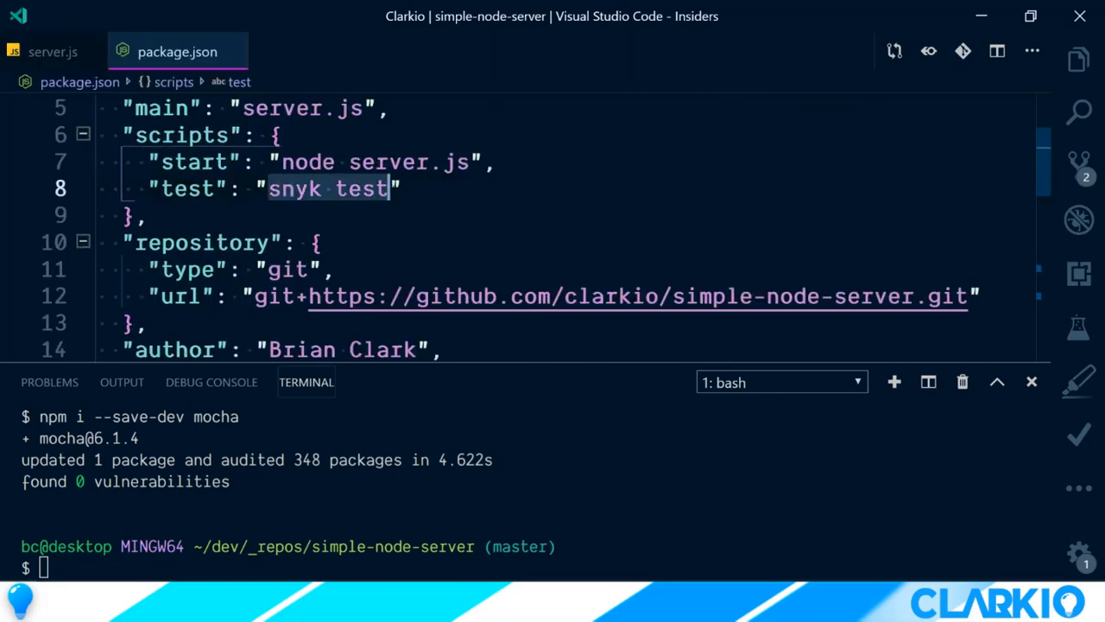
pyautogui.write('mocha')
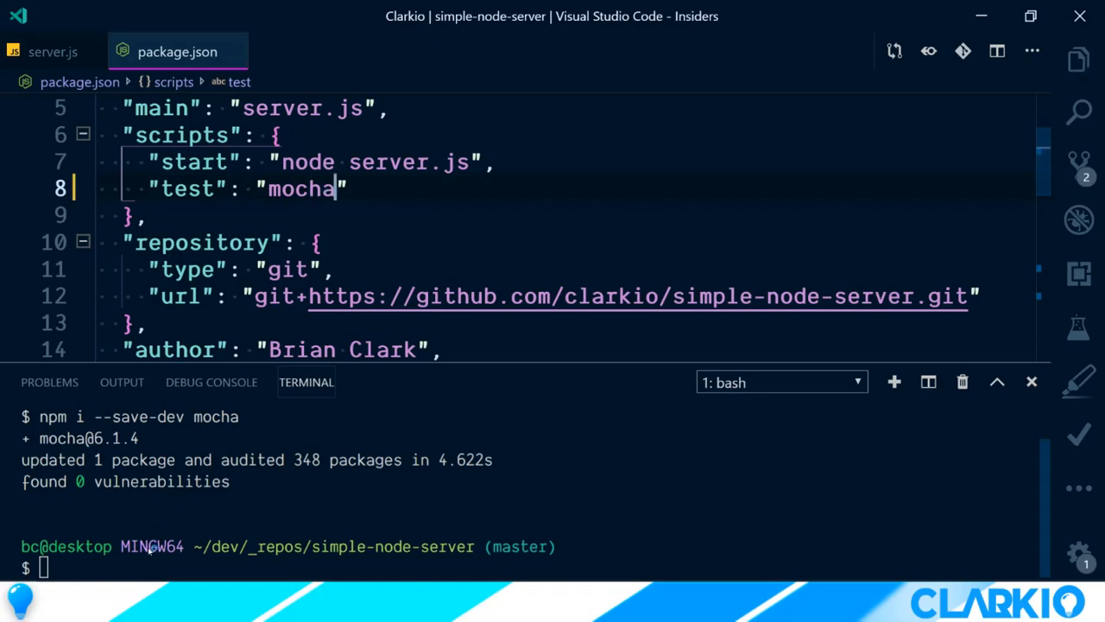
pyautogui.write('npm test')
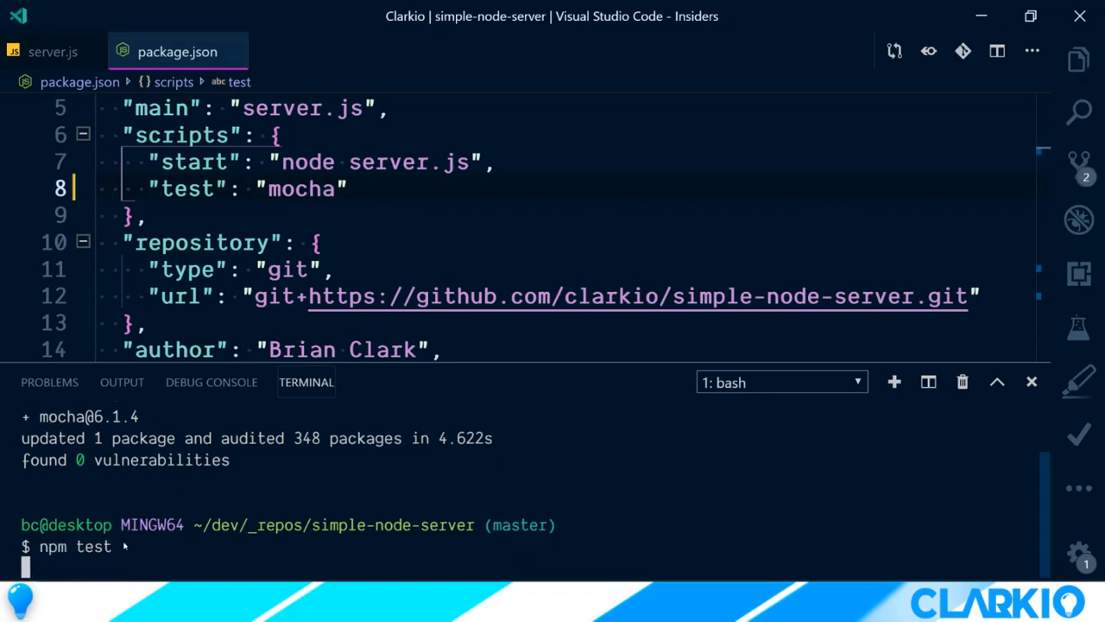
pyautogui.press('Return')
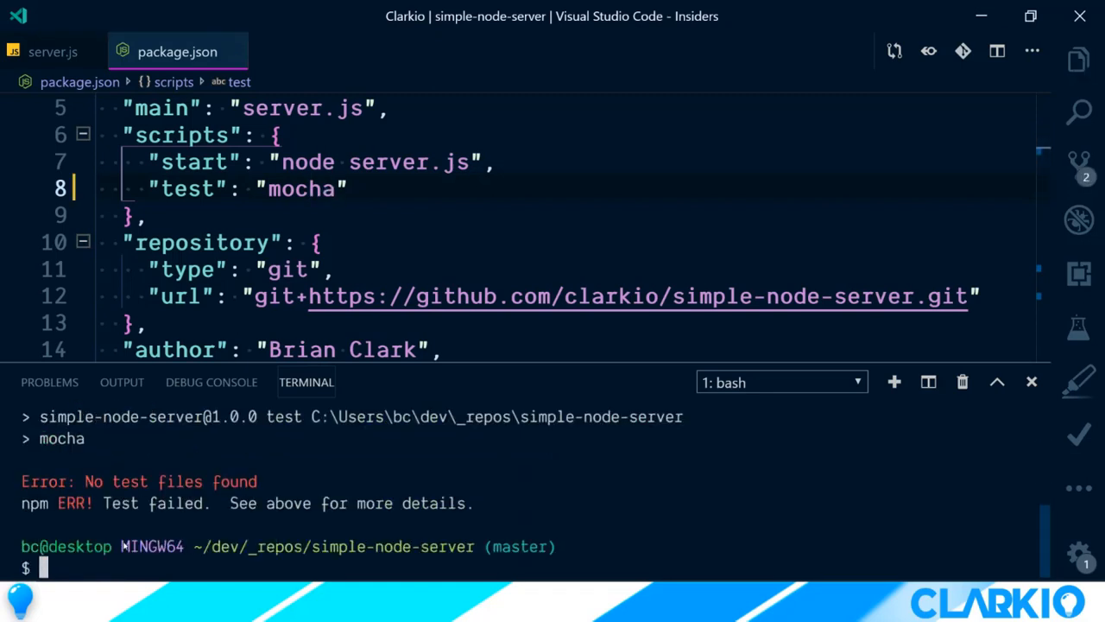
pyautogui.doubleClick(138, 481)
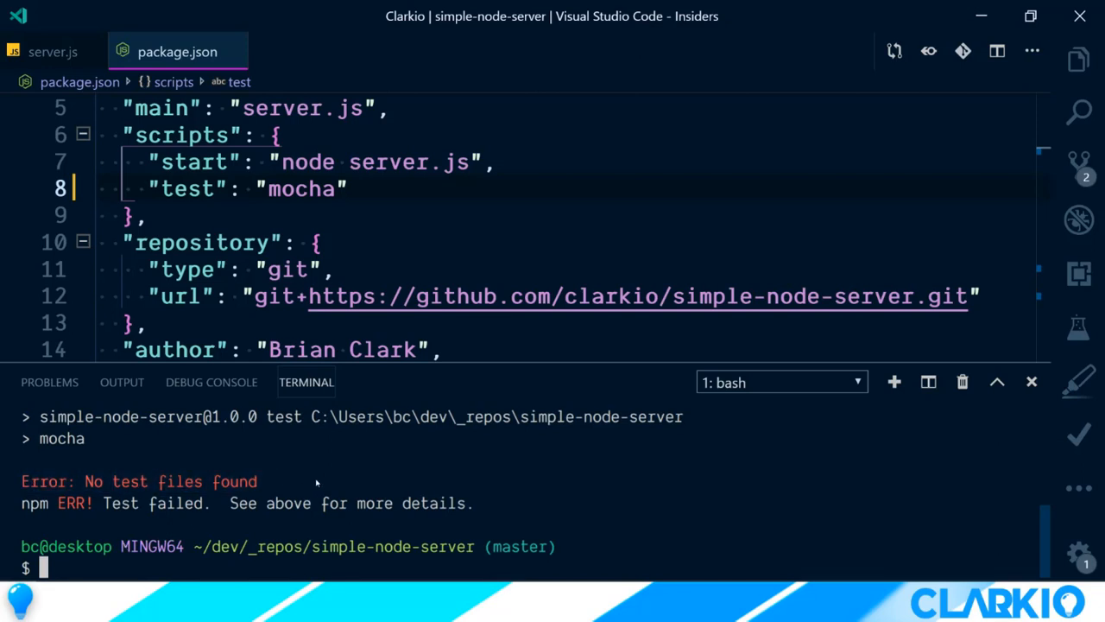
# Step: Add server.spec.js to the test folder and run npm test again
pyautogui.click(1078, 59)
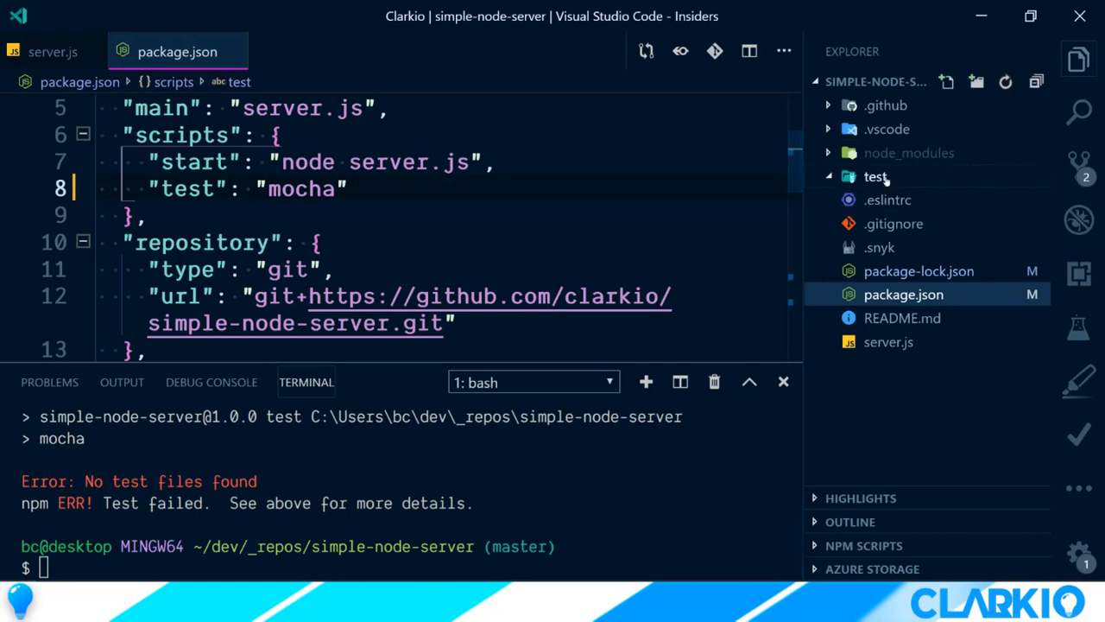
pyautogui.click(876, 176)
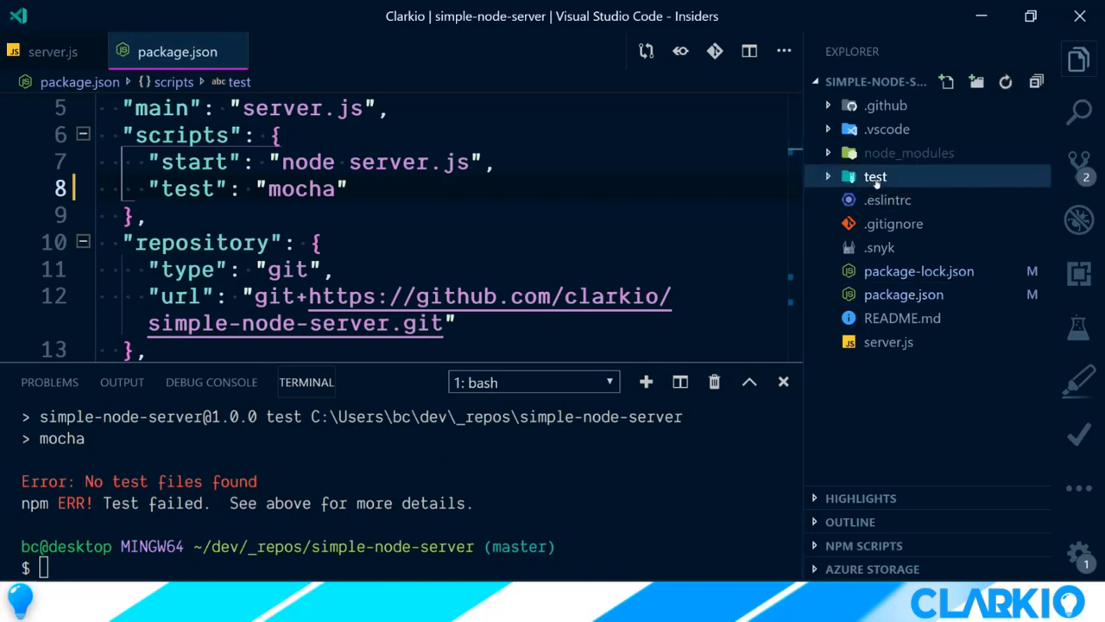
pyautogui.click(976, 81)
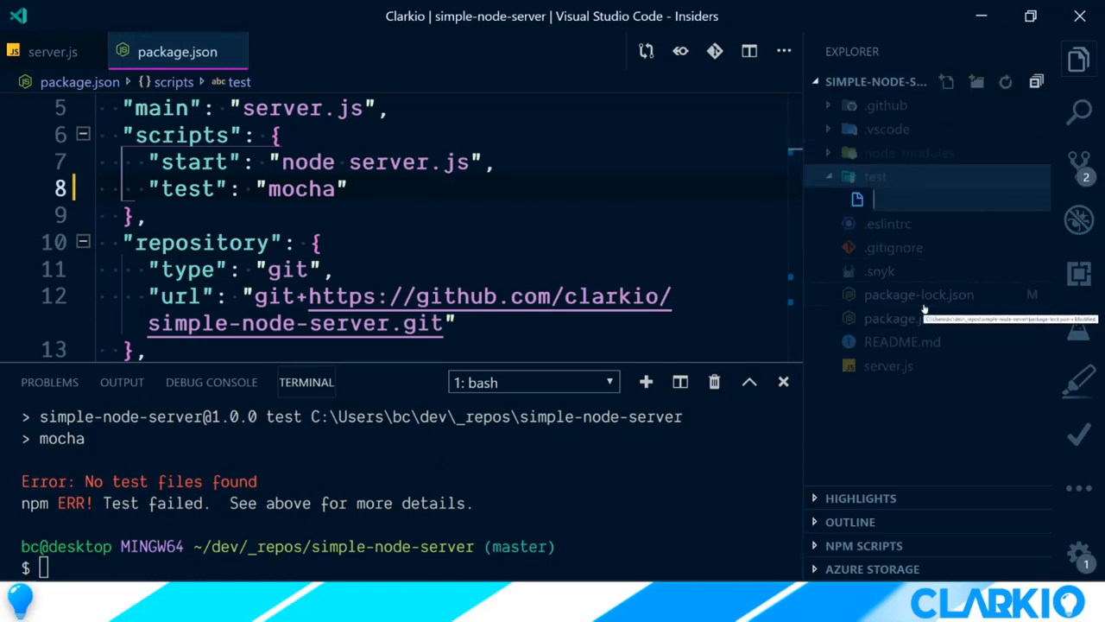
pyautogui.write('server')
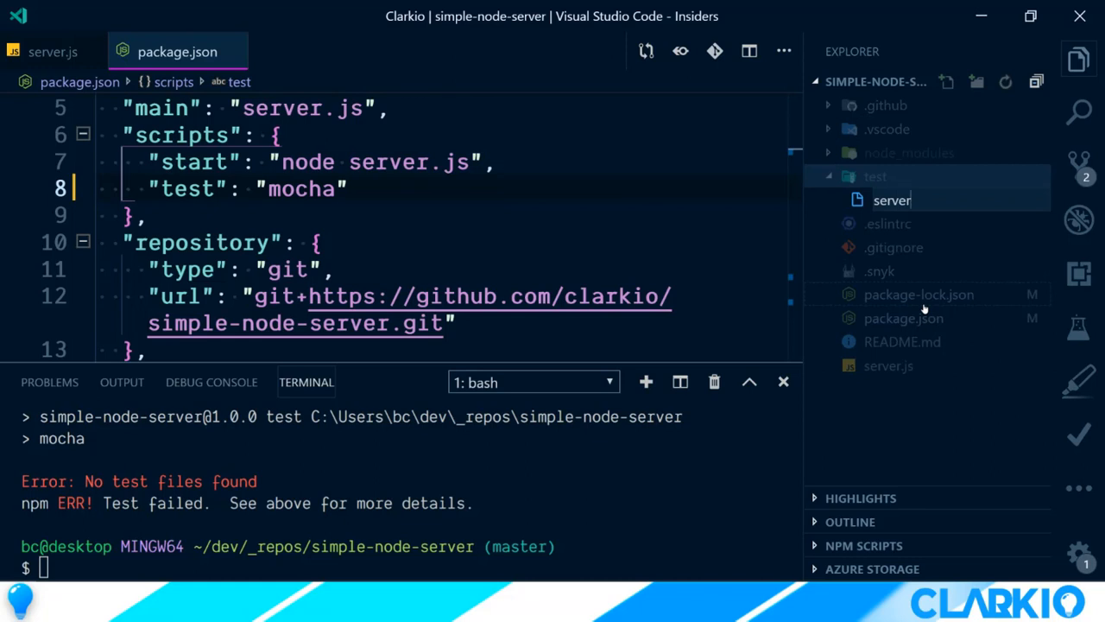
pyautogui.write('.spec.js')
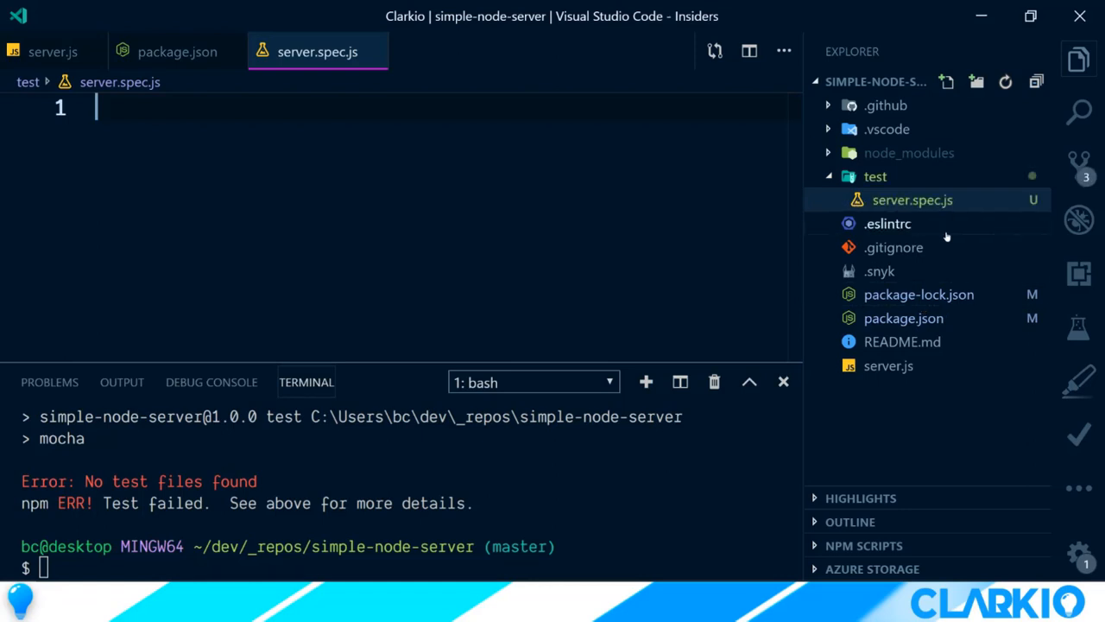
pyautogui.write('npm test')
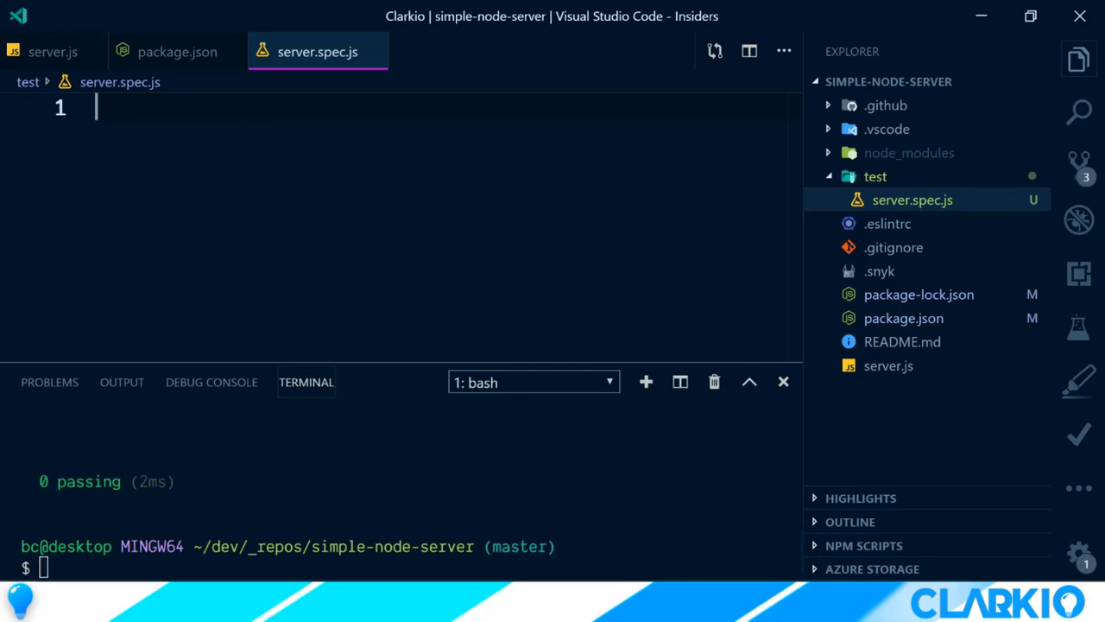
# Step: Require '../server' in server.spec.js, add describe('Server', function() { }), and save
pyautogui.write("const server = require('../server');")
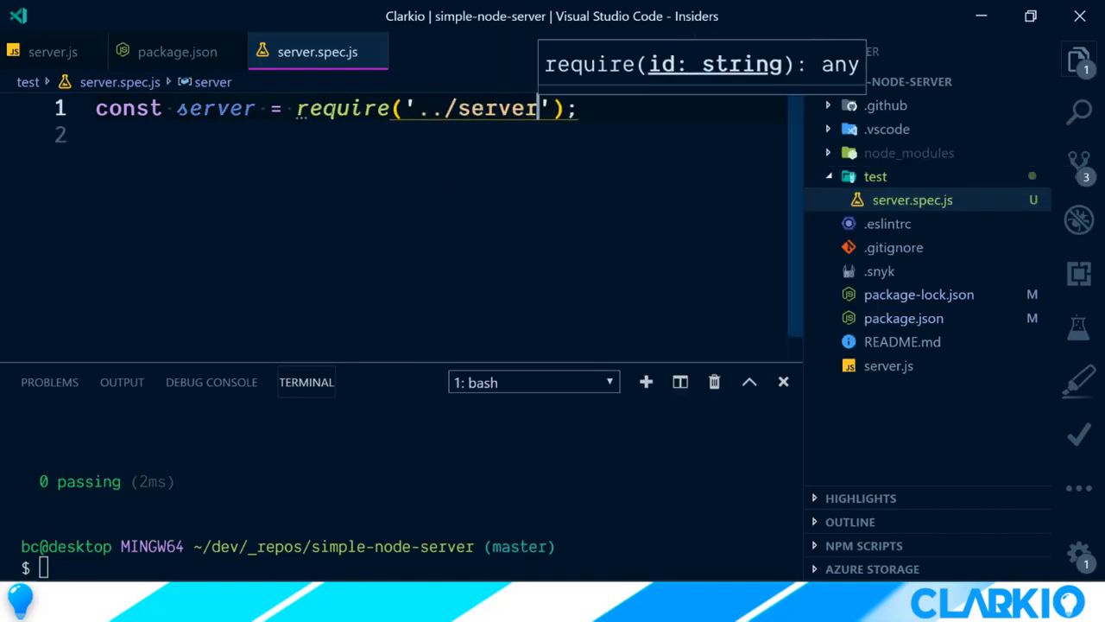
pyautogui.press('Enter')
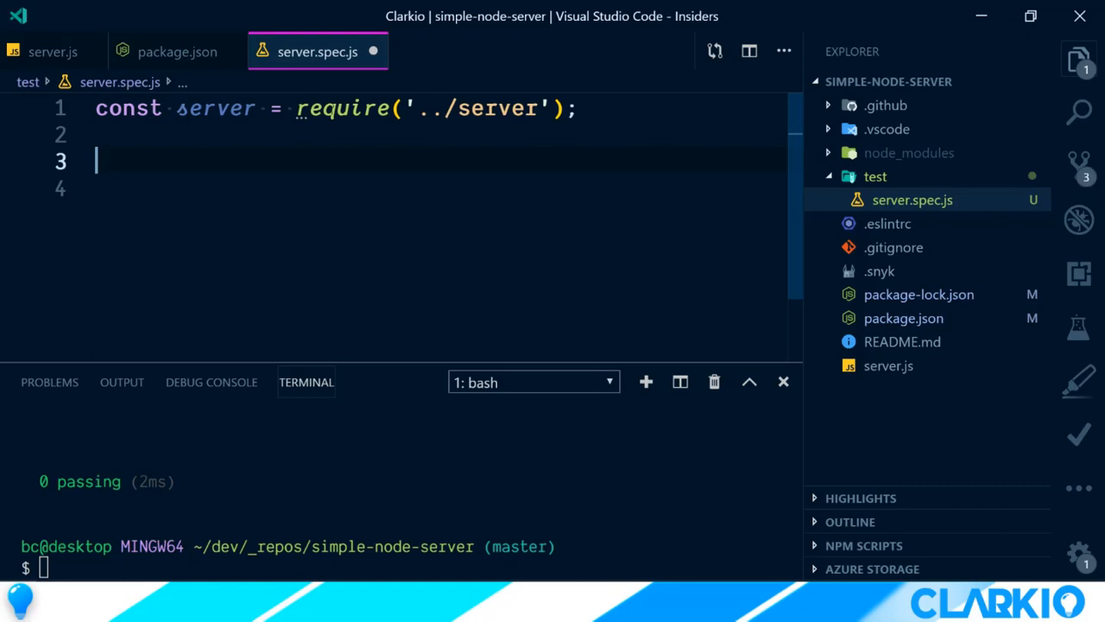
pyautogui.write('describe(')
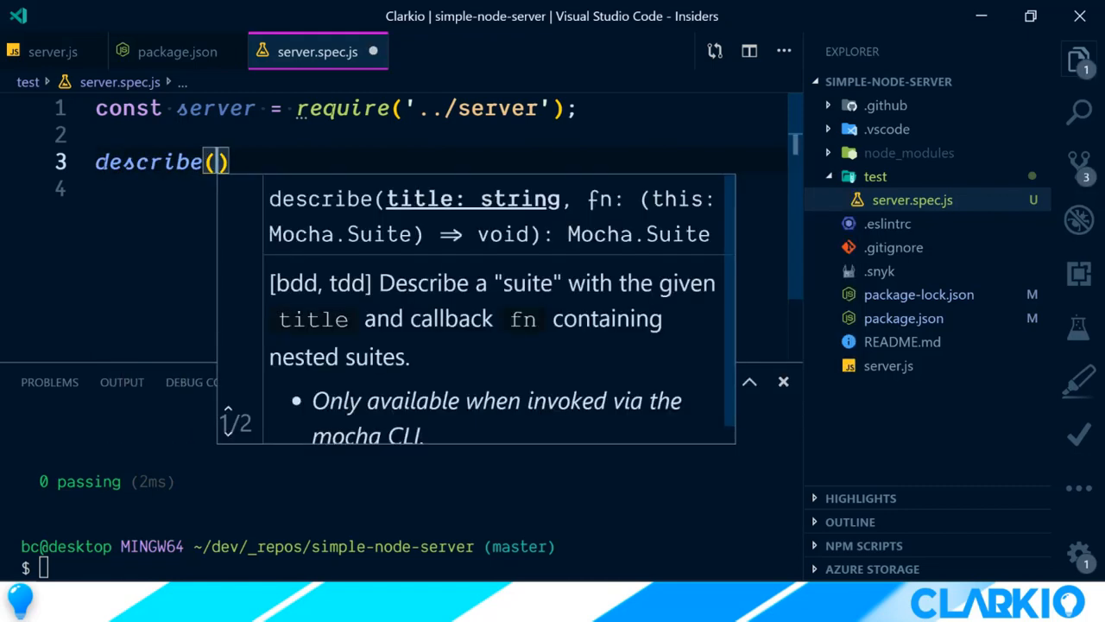
pyautogui.write("'Server'")
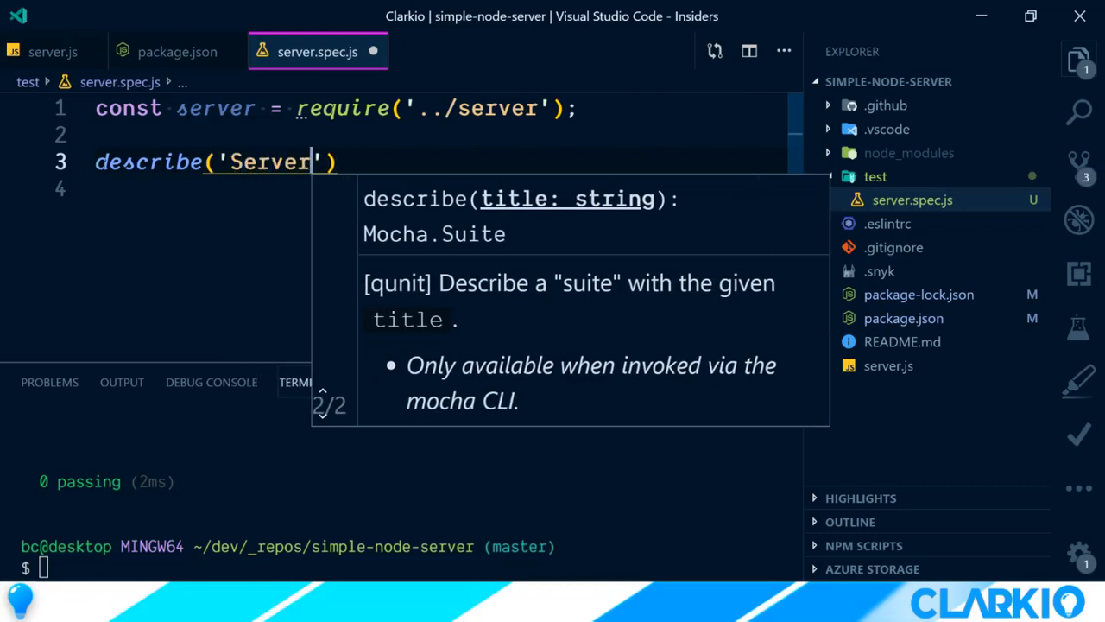
pyautogui.write(', function(')
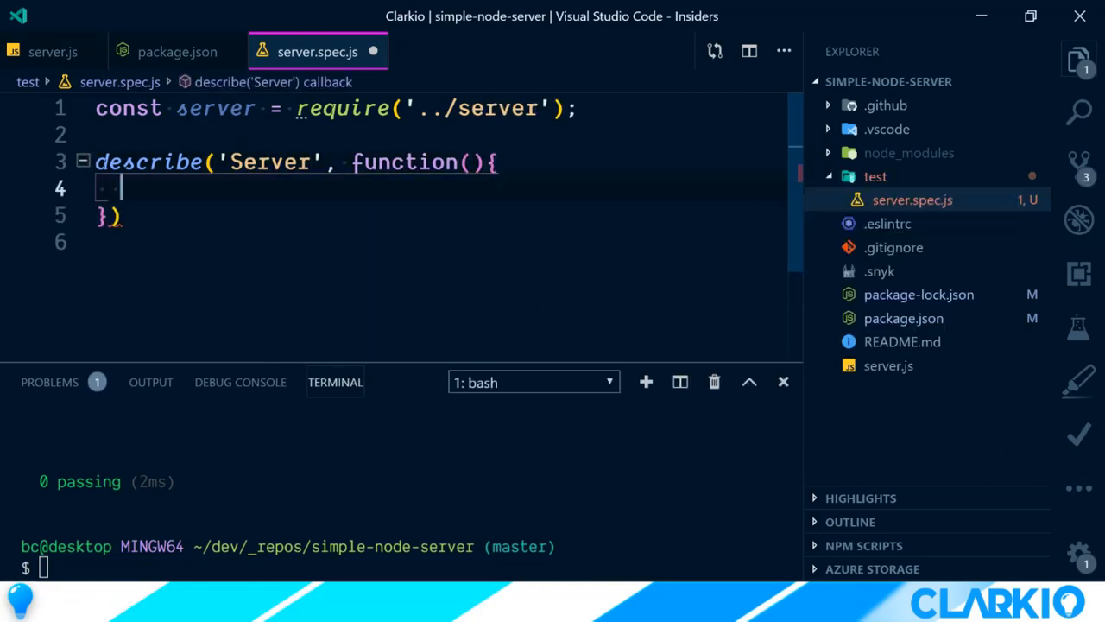
pyautogui.write(';')
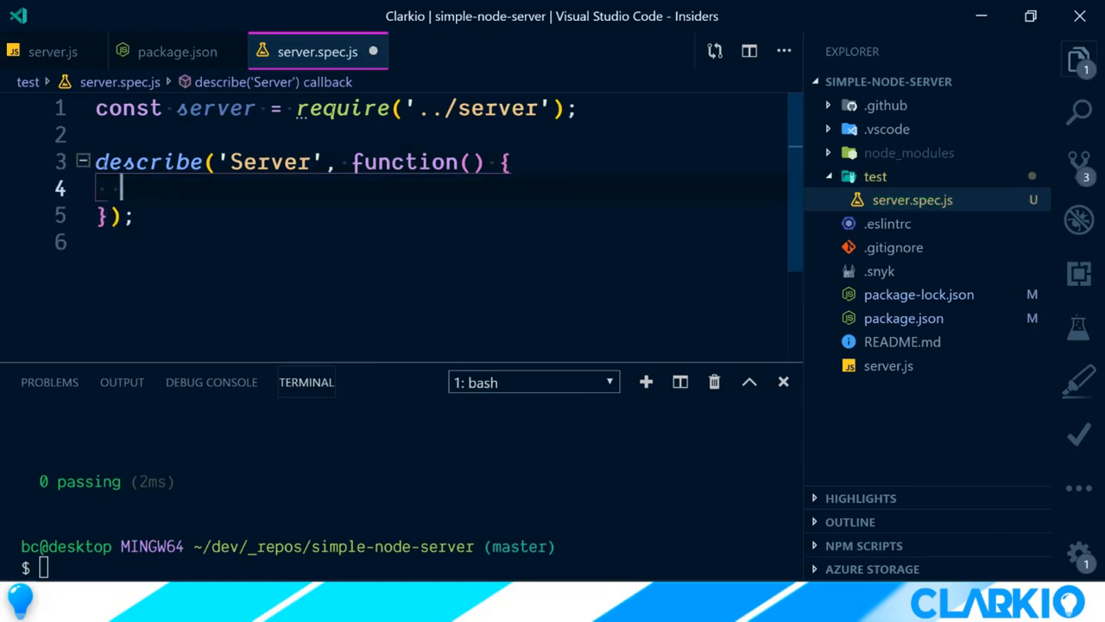
pyautogui.press('ctrl+s')
pyautogui.write("it('')")
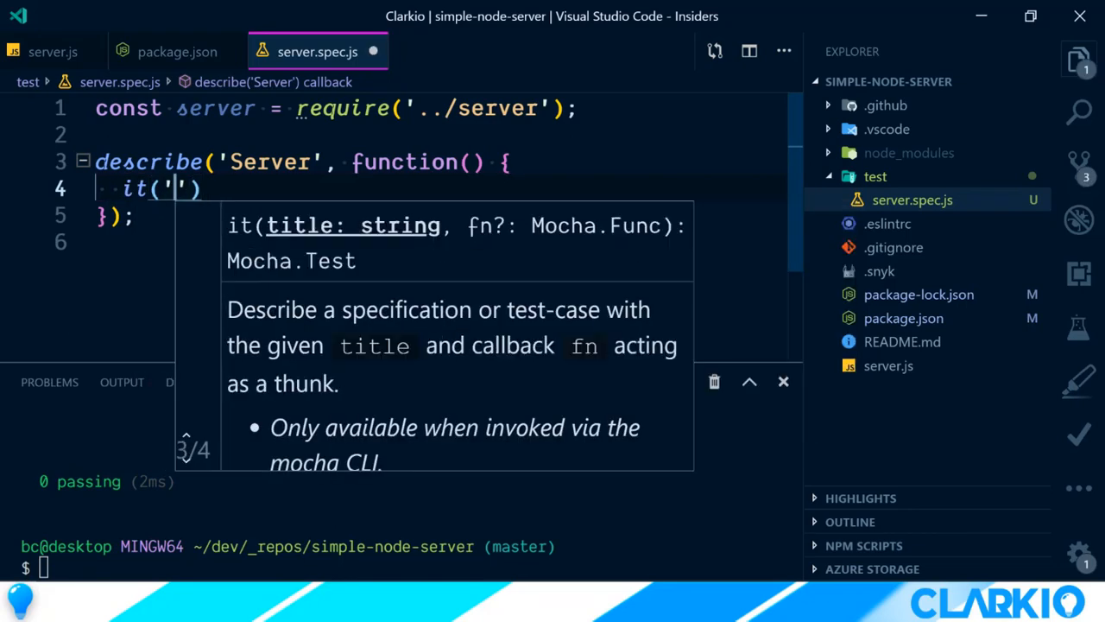
# Step: Write it('should return the running message for the default route') with function(done) { done(); }
pyautogui.press('ctrl+s')
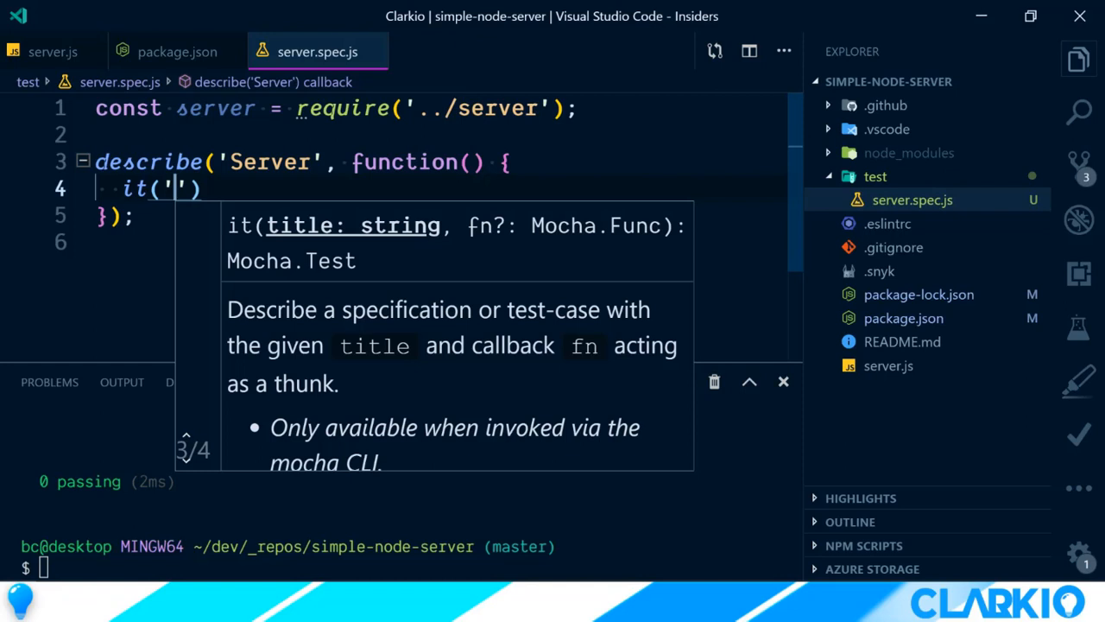
pyautogui.write('should return the running')
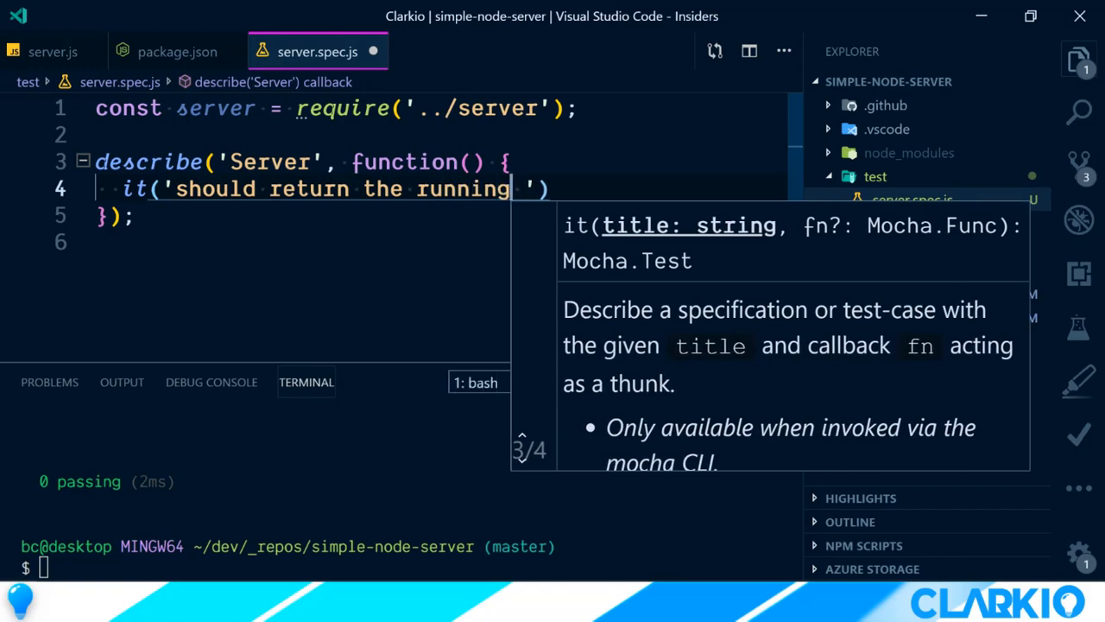
pyautogui.write('message')
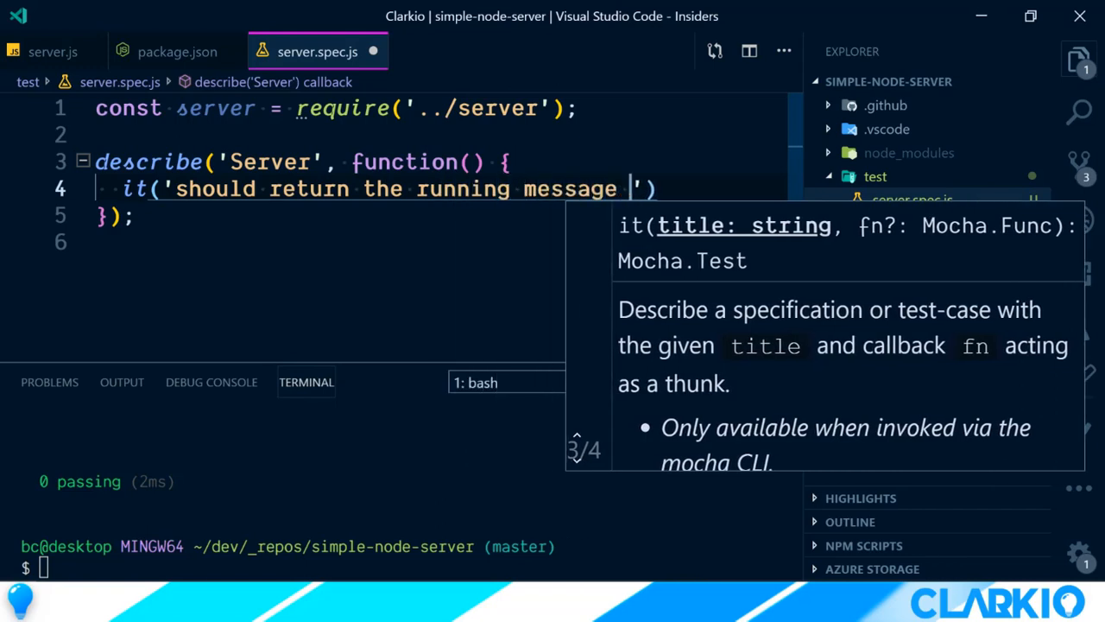
pyautogui.write('for the default re')
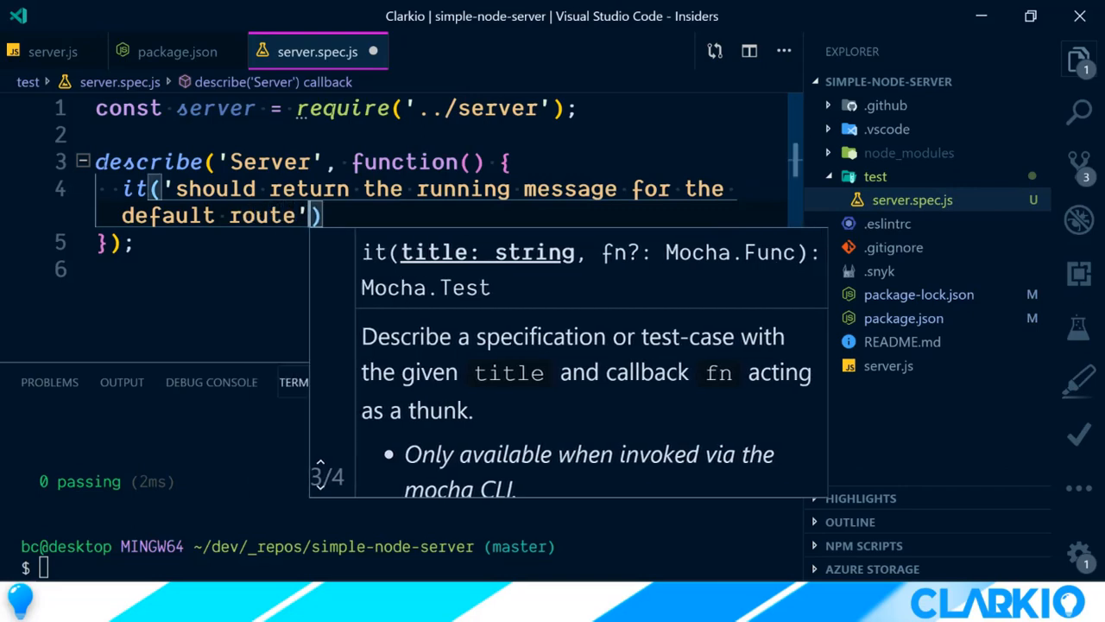
pyautogui.write(',')
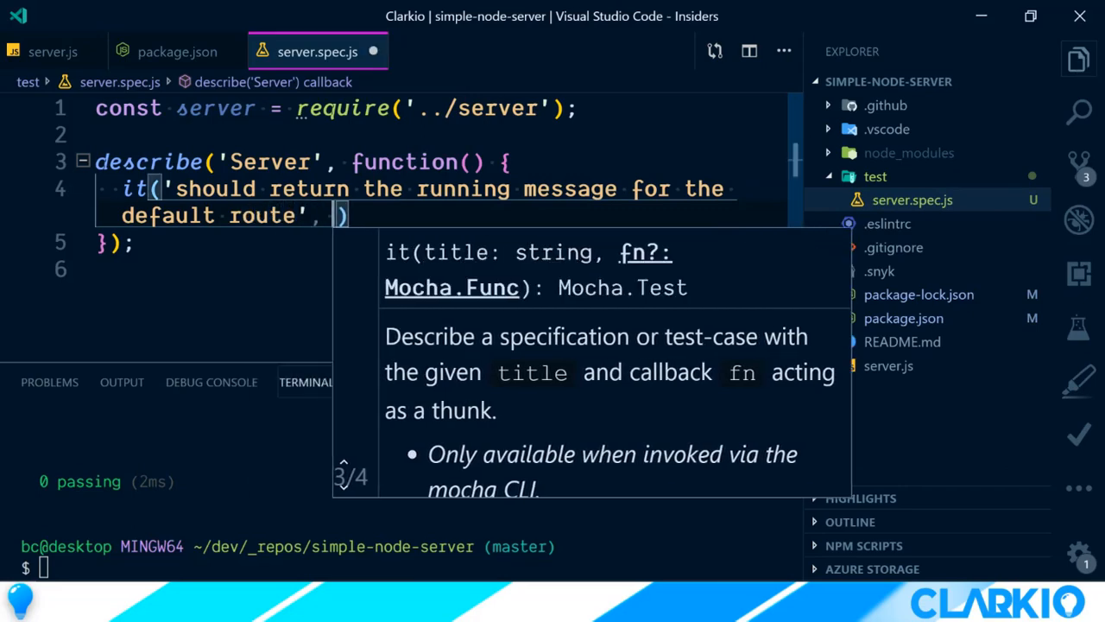
pyautogui.write('function()')
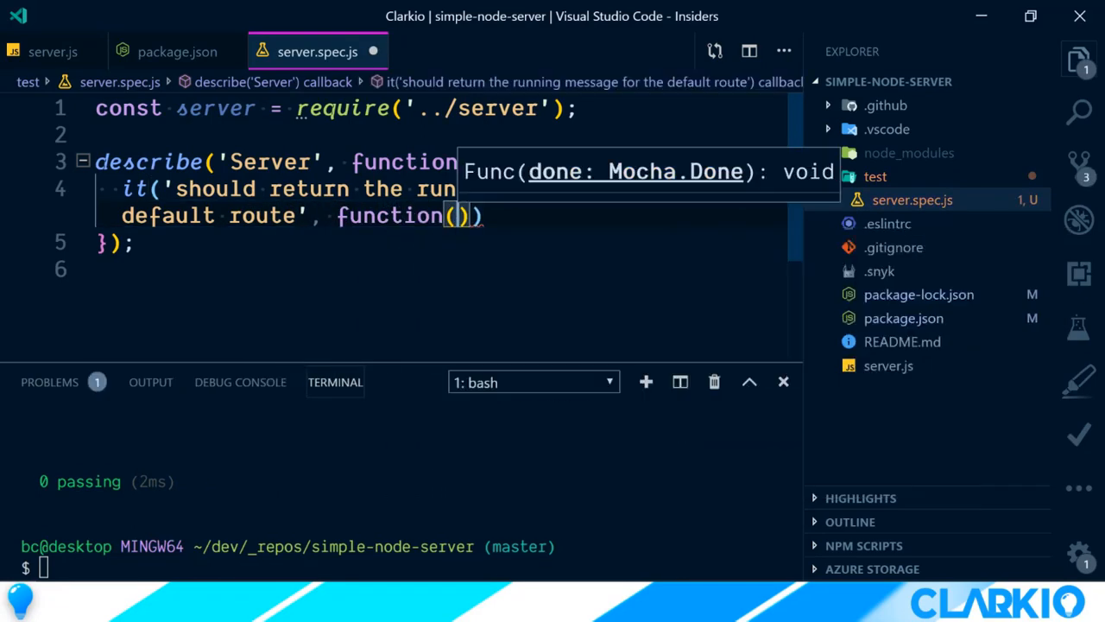
pyautogui.write('don')
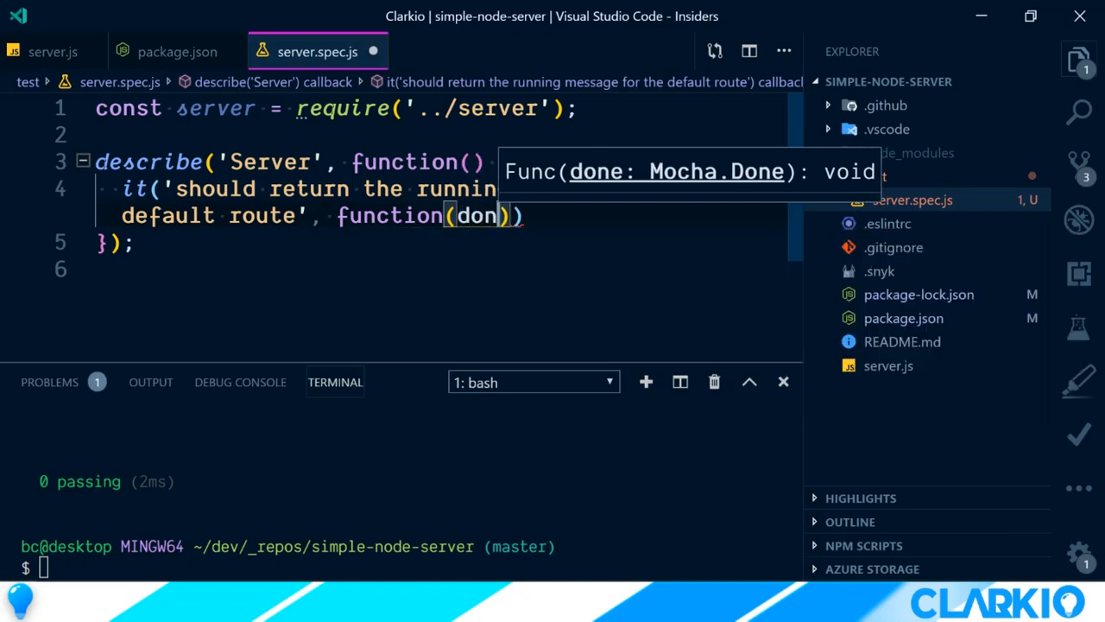
pyautogui.write('e')
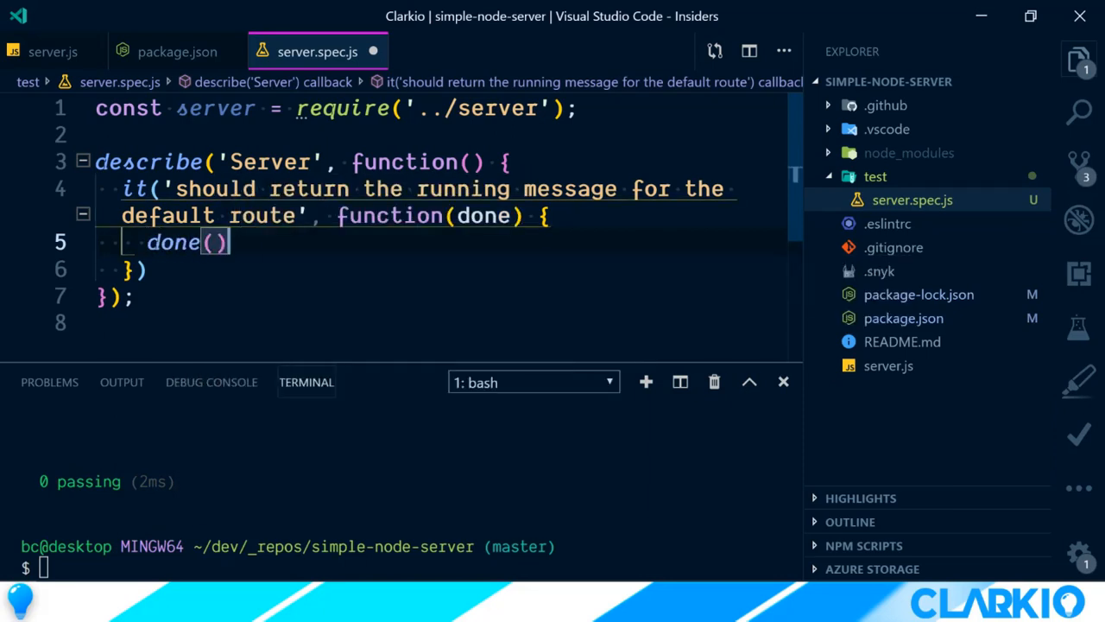
pyautogui.write(';')
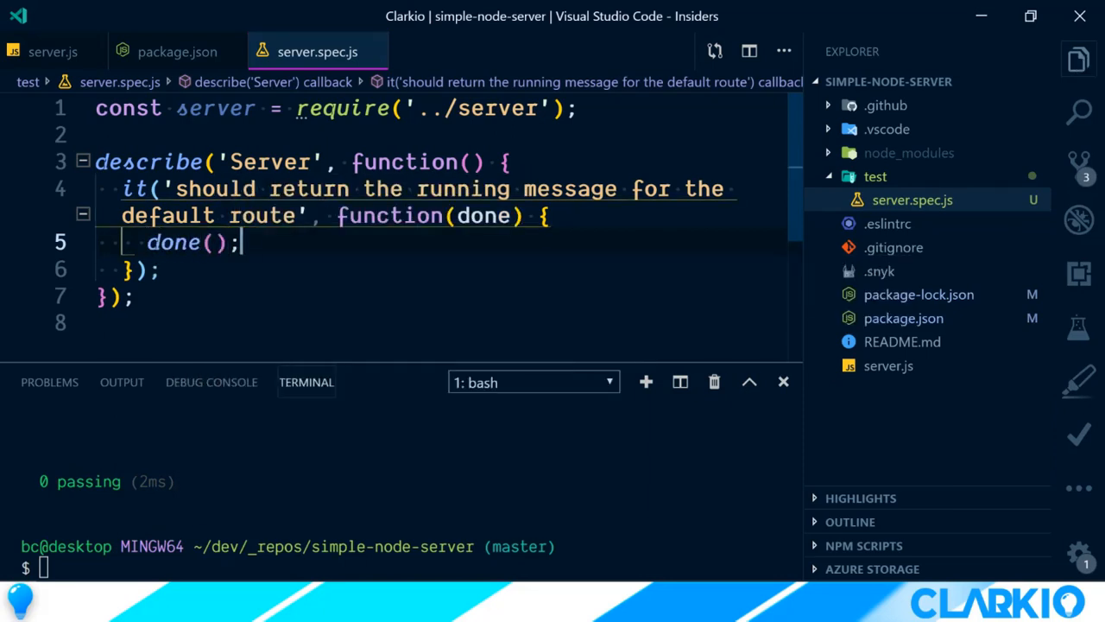
# Step: Add after(function() { server.close(); }) inside describe, then run npm test
pyautogui.click(507, 161)
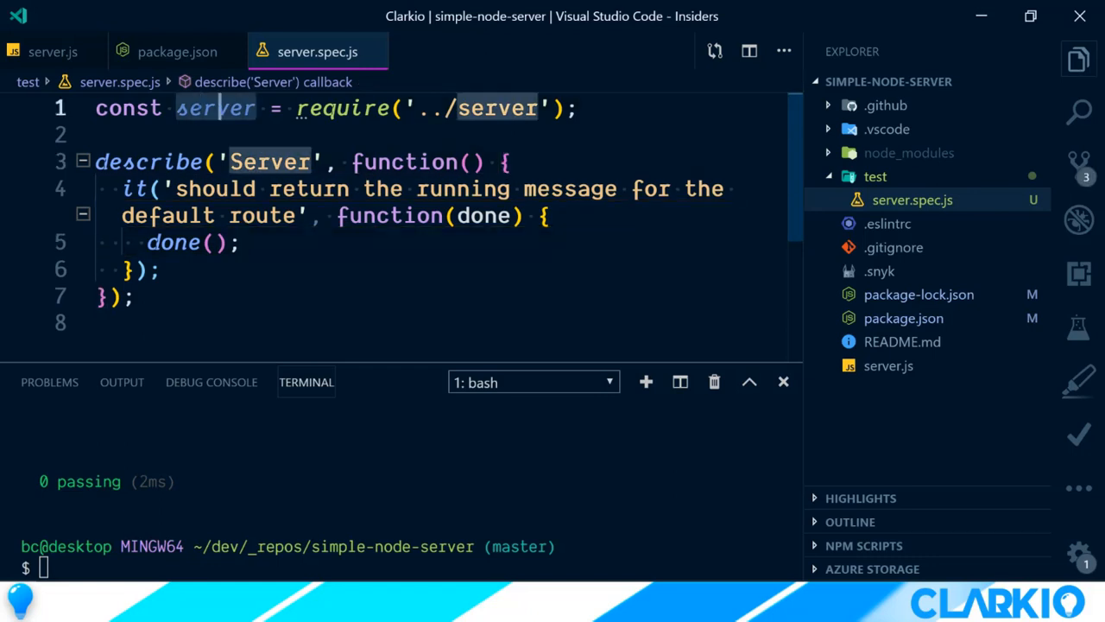
pyautogui.write('afterAll')
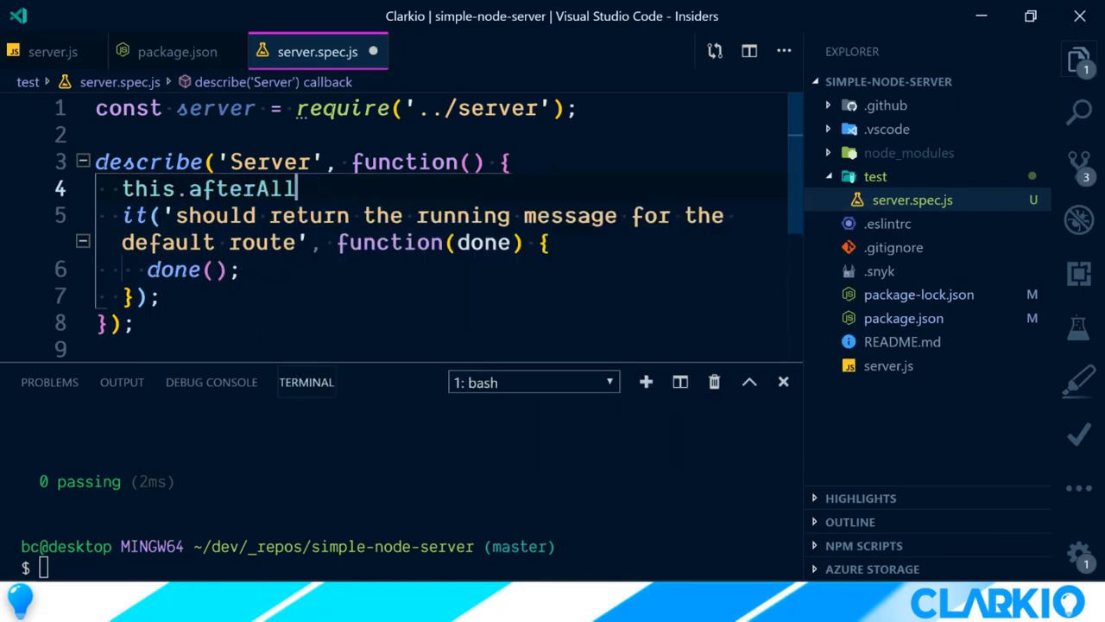
pyautogui.write('(function(){')
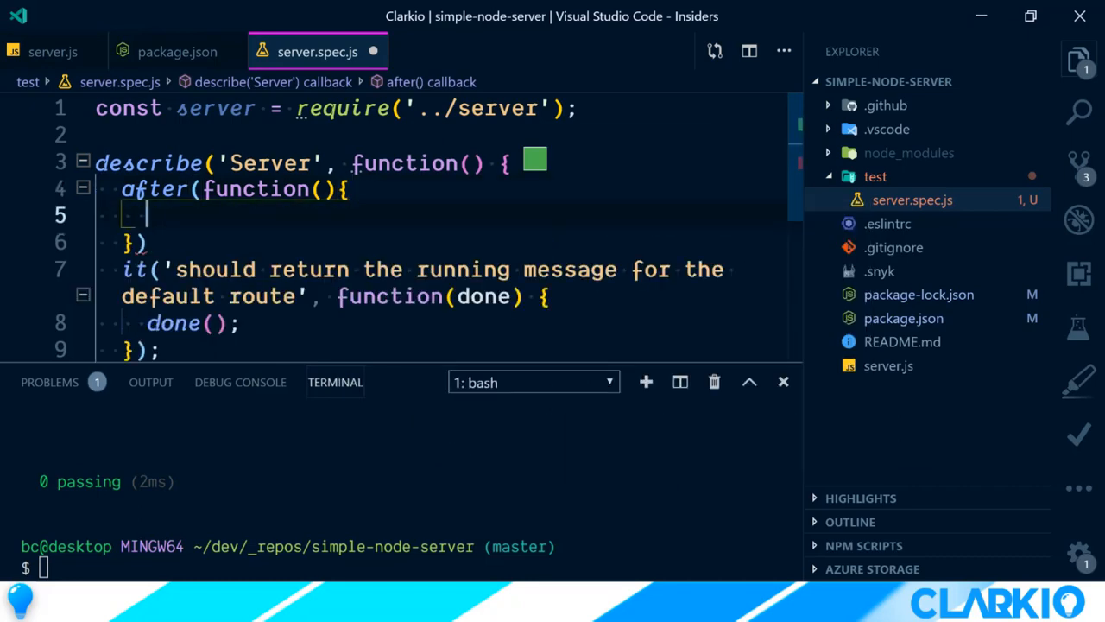
pyautogui.write('server.close();')
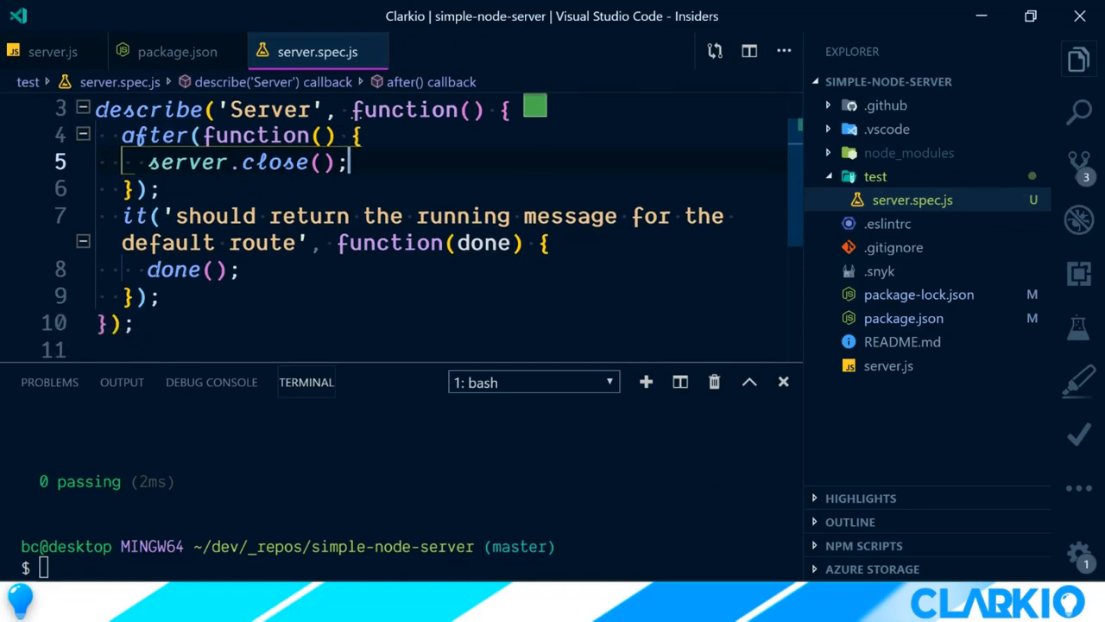
pyautogui.press('Enter')
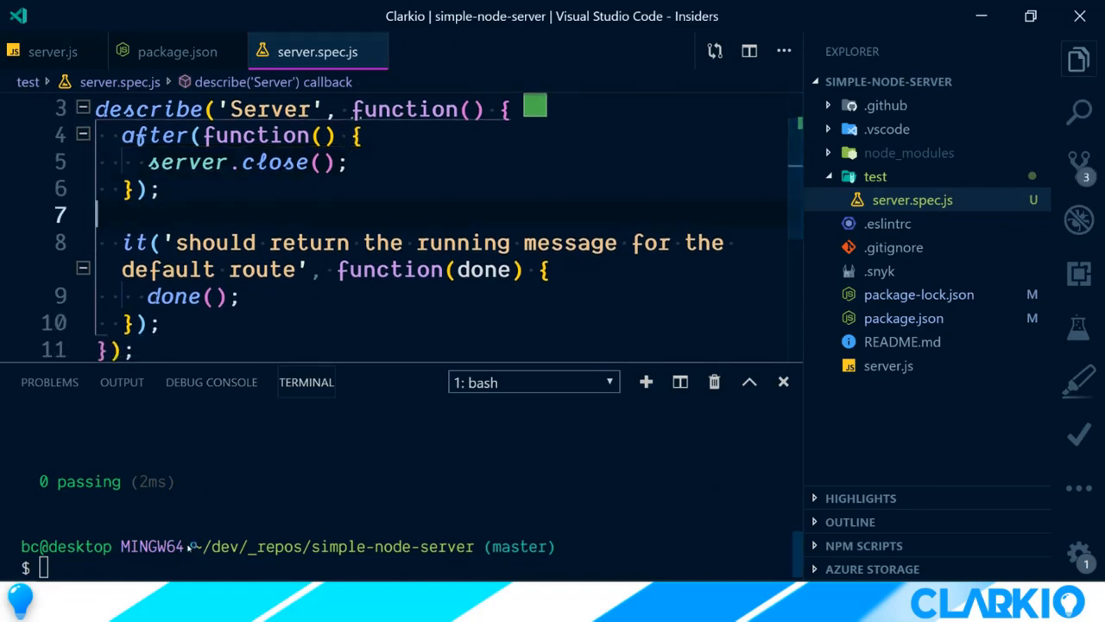
pyautogui.write('npm test')
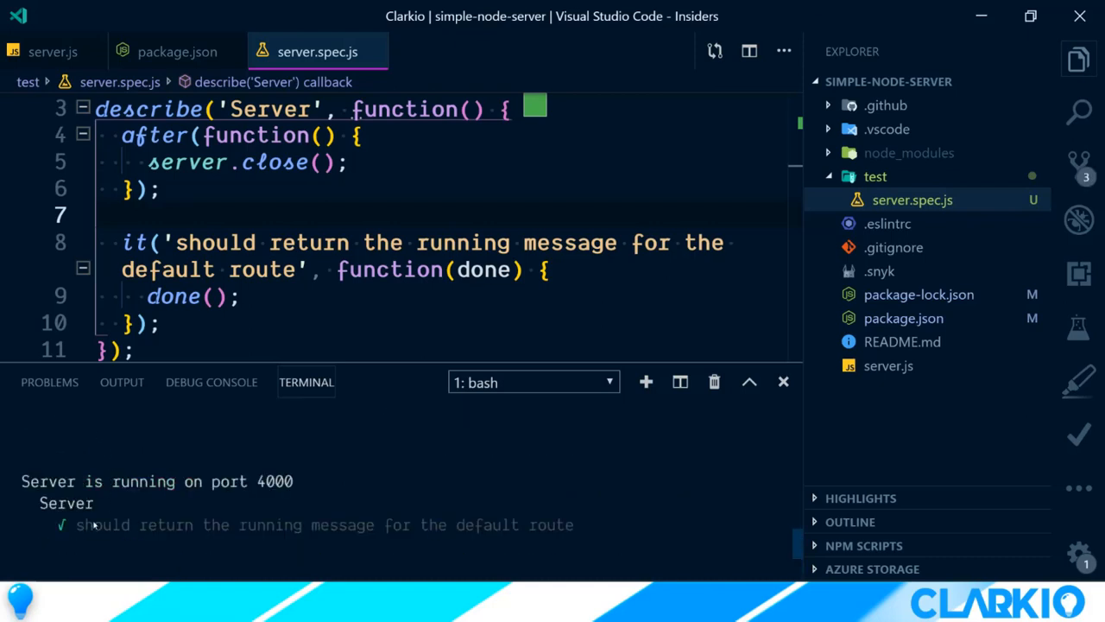
pyautogui.moveTo(384, 519)
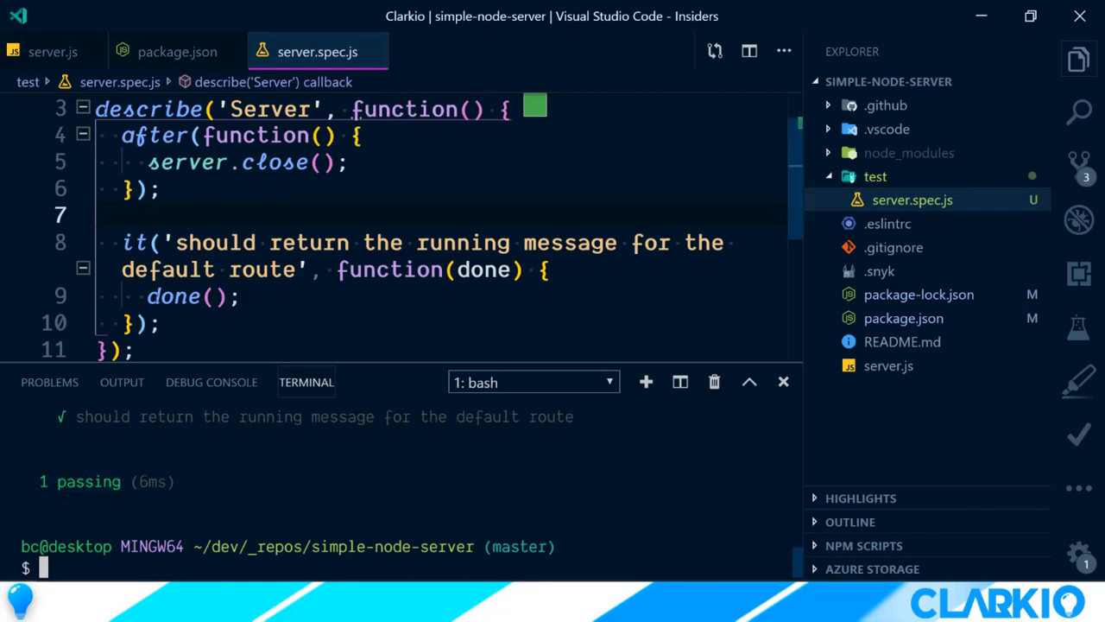
# Step: Run npm i -D supertest in the terminal to add supertest 4.0.2
pyautogui.click(544, 269)
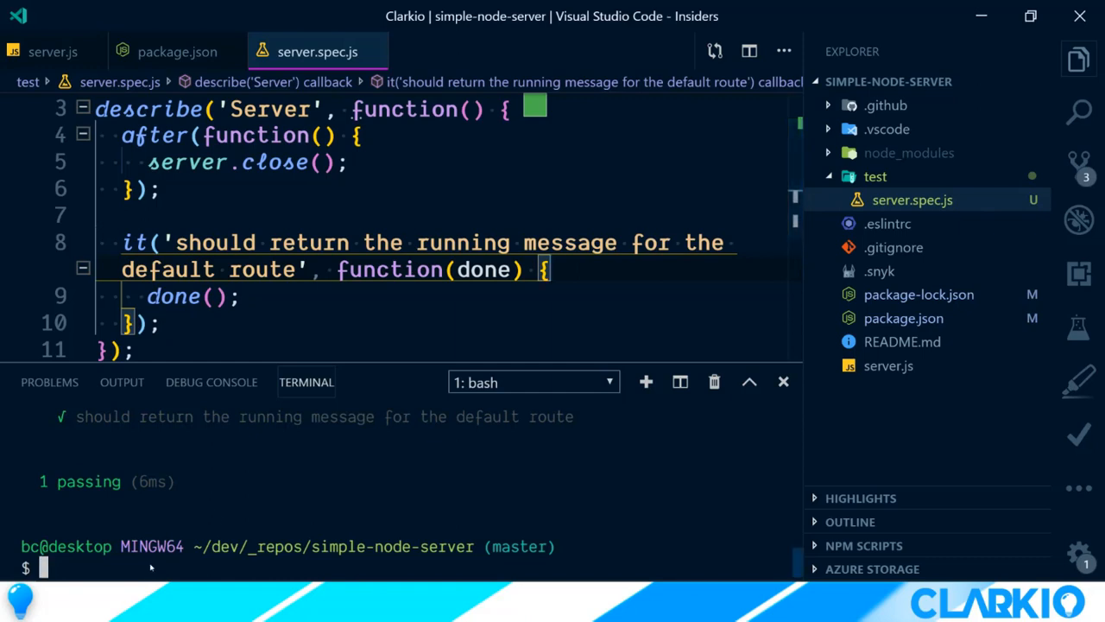
pyautogui.write('npm')
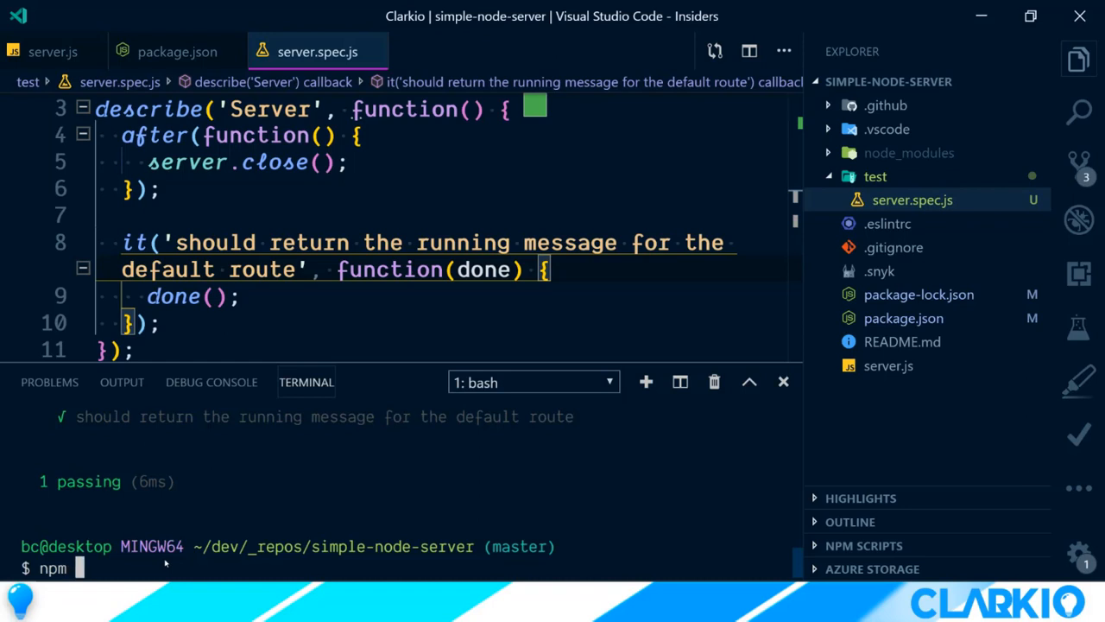
pyautogui.write('i -D')
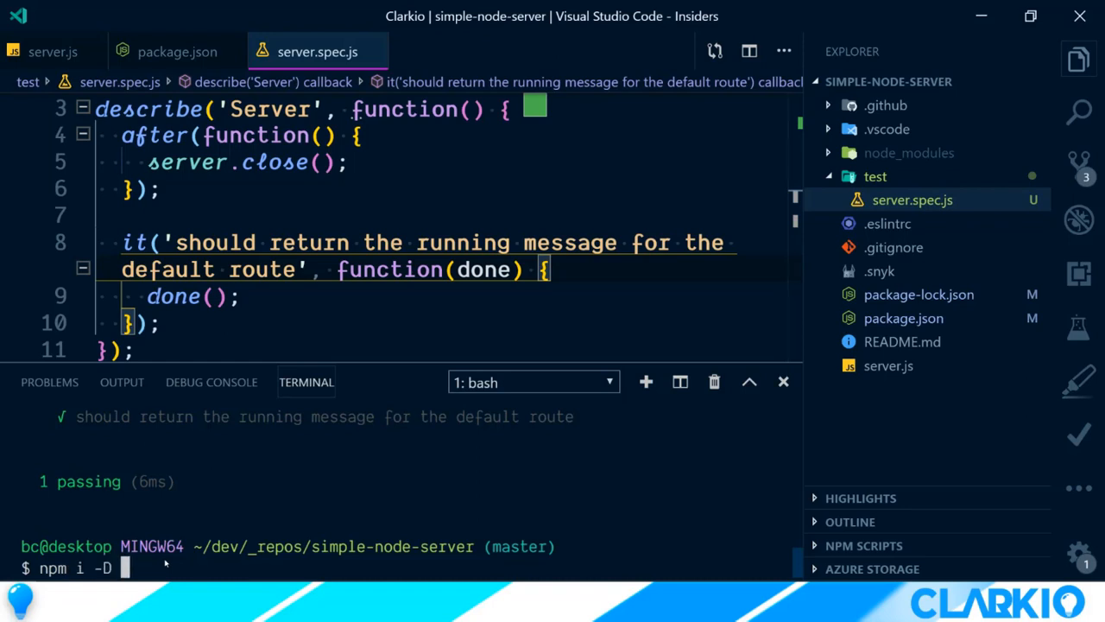
pyautogui.write('supert')
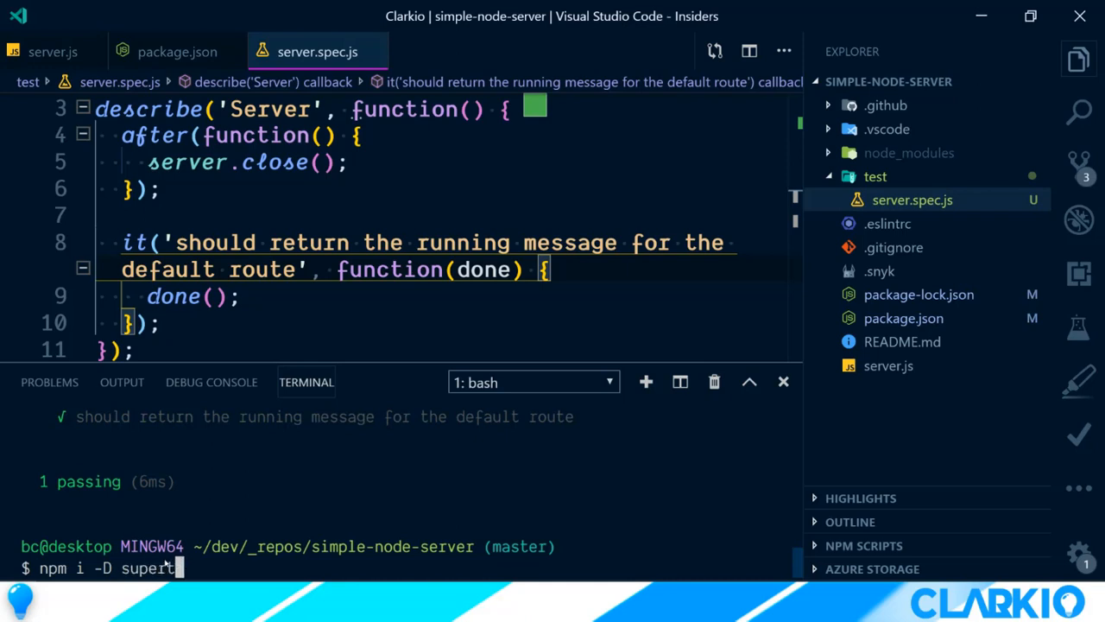
pyautogui.press('Return')
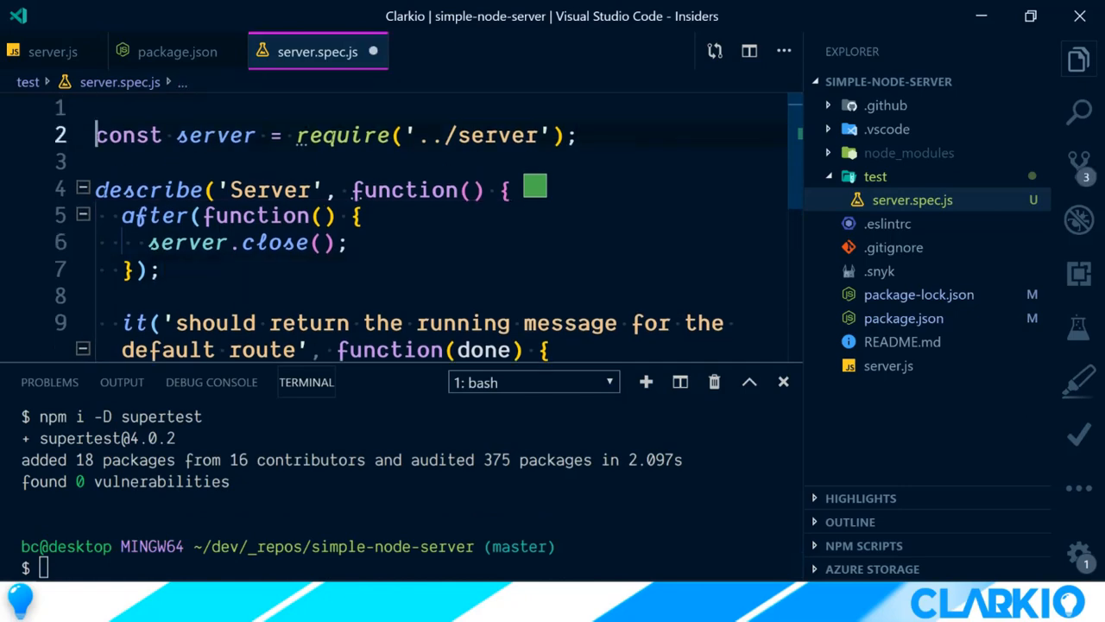
# Step: Require supertest and write request(server).get('/').expect(200).end(function ...) in the test
pyautogui.write('const request')
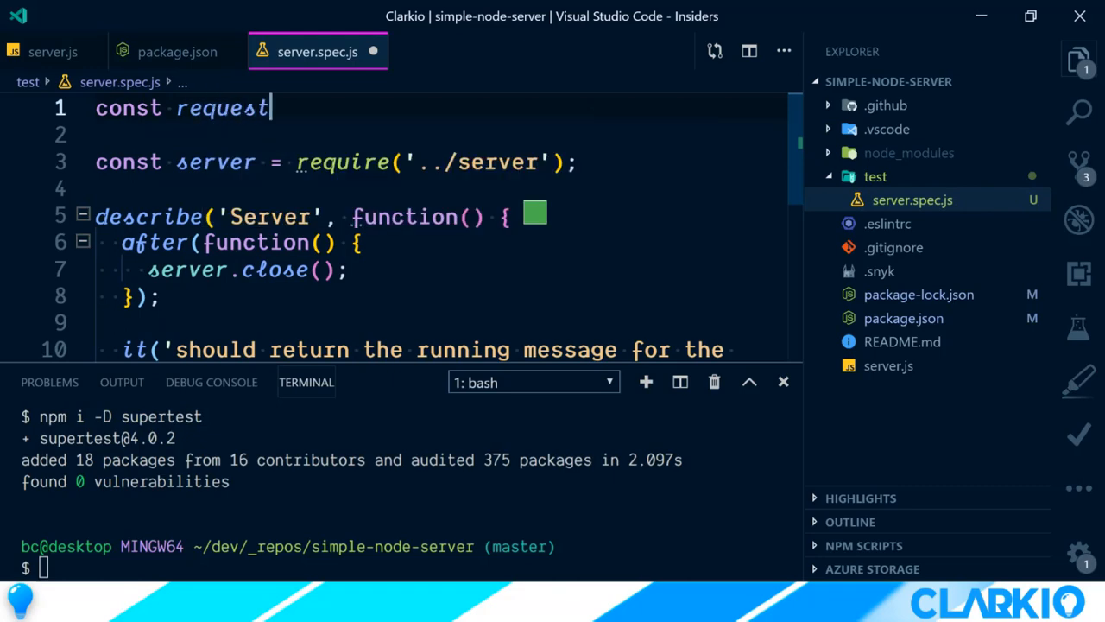
pyautogui.write("= require('')")
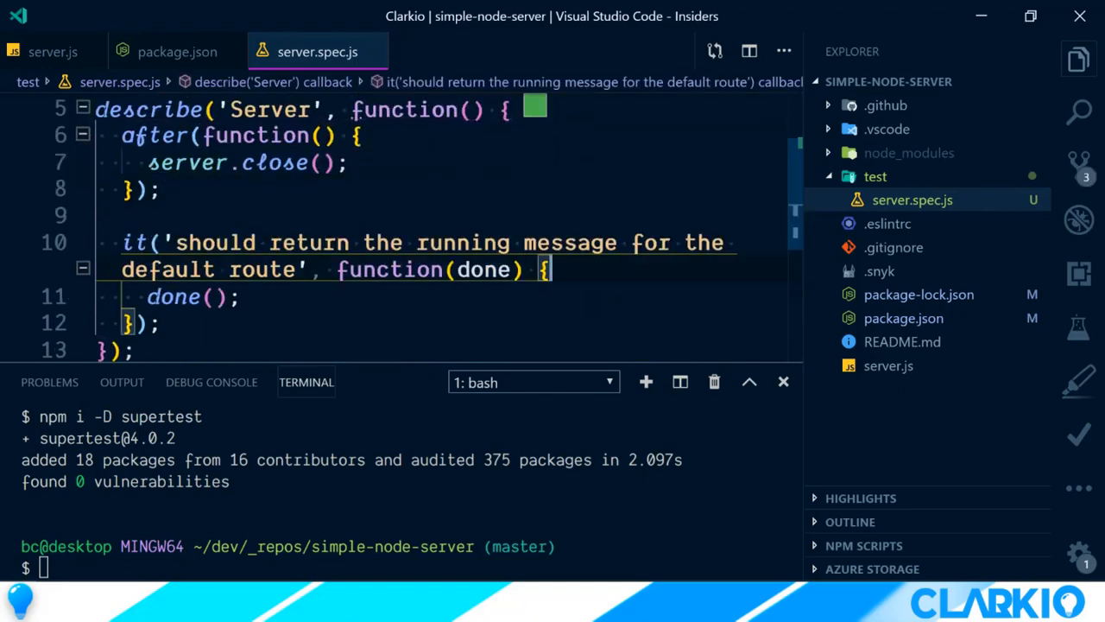
pyautogui.write('request(')
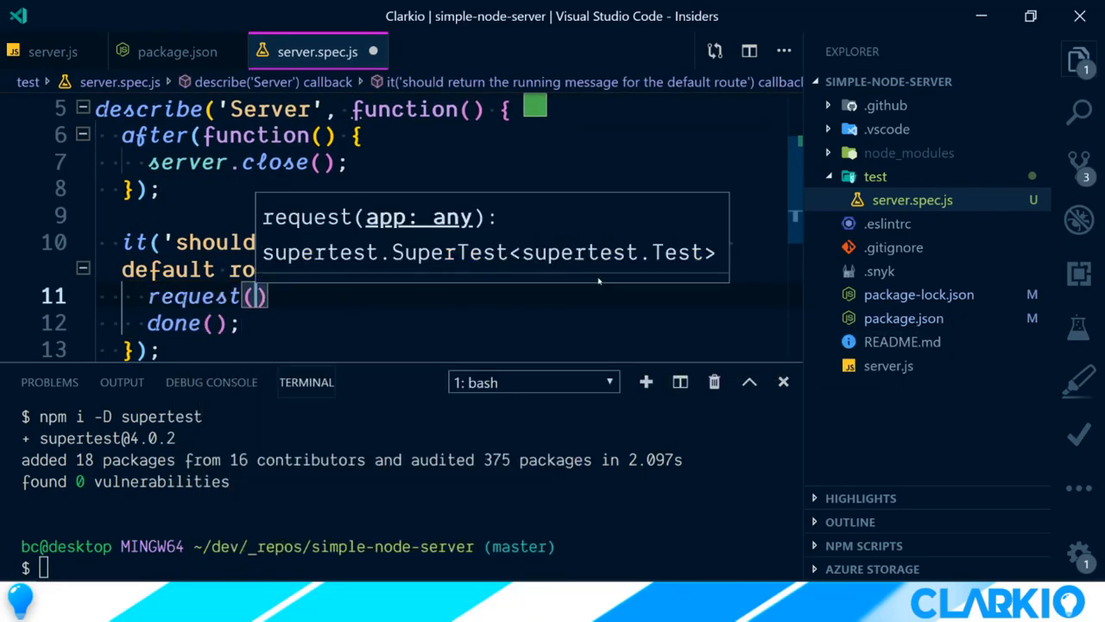
pyautogui.write("server).get('")
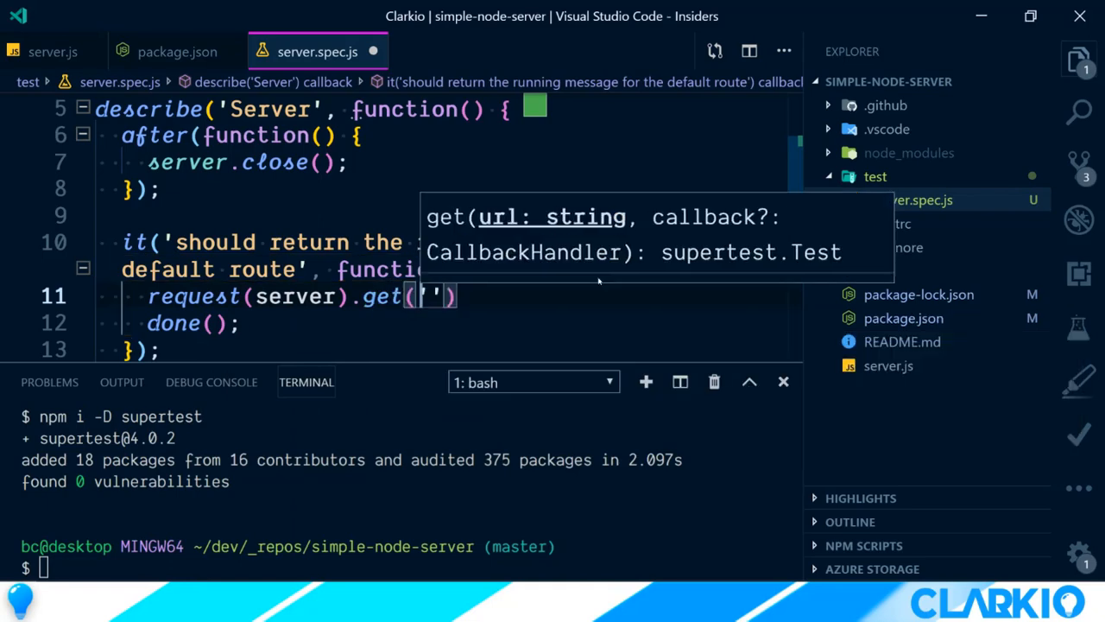
pyautogui.write('/')
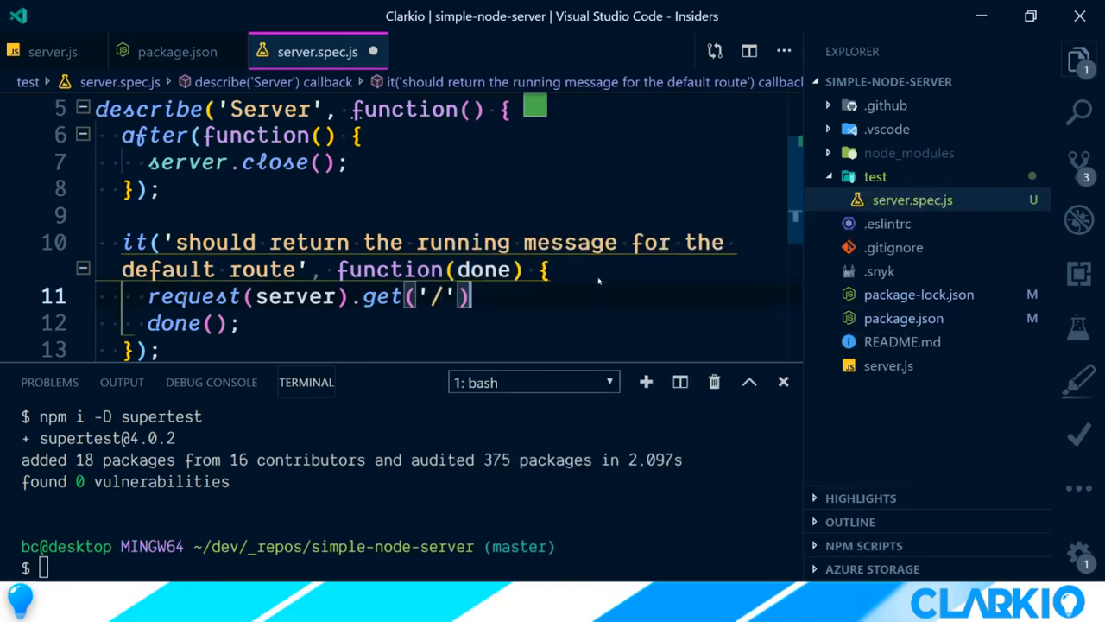
pyautogui.write('.expect(200')
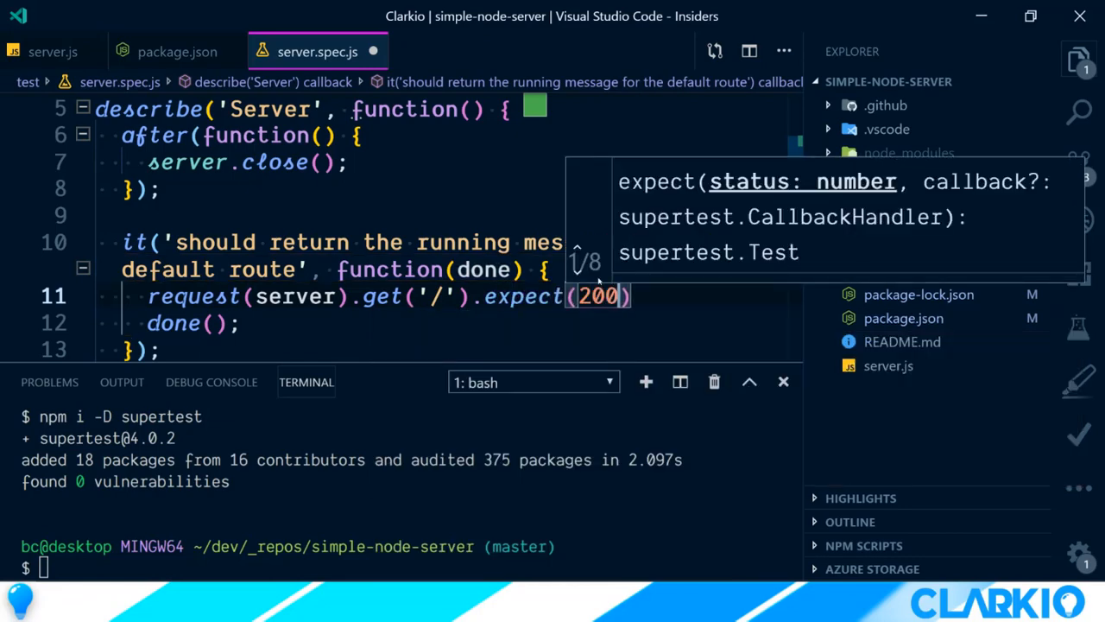
pyautogui.write('.end')
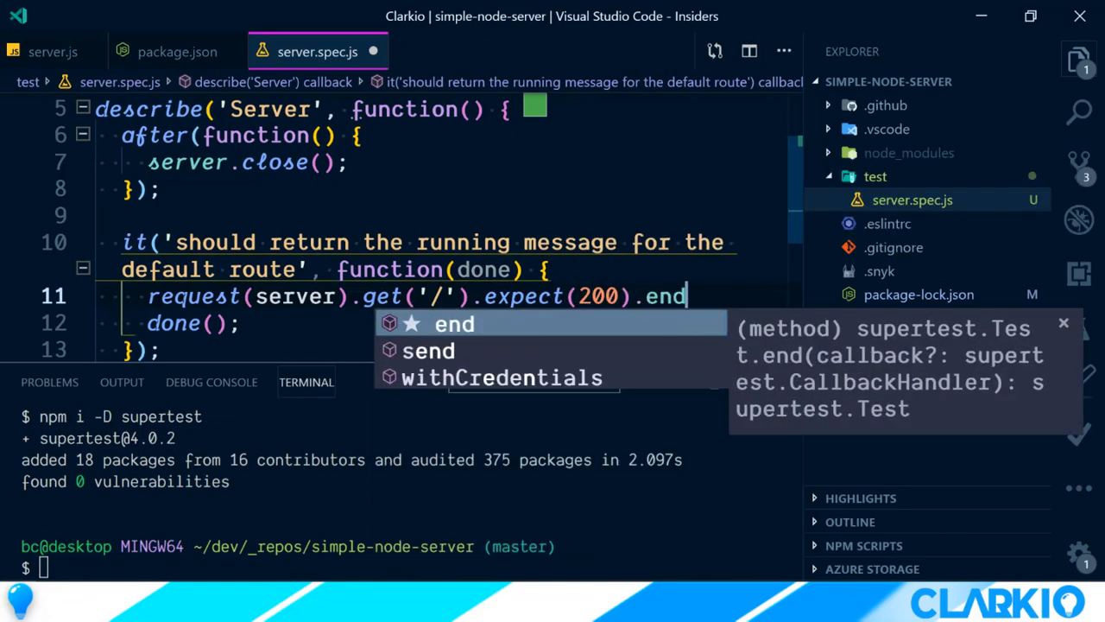
pyautogui.write('(function(error, response) {')
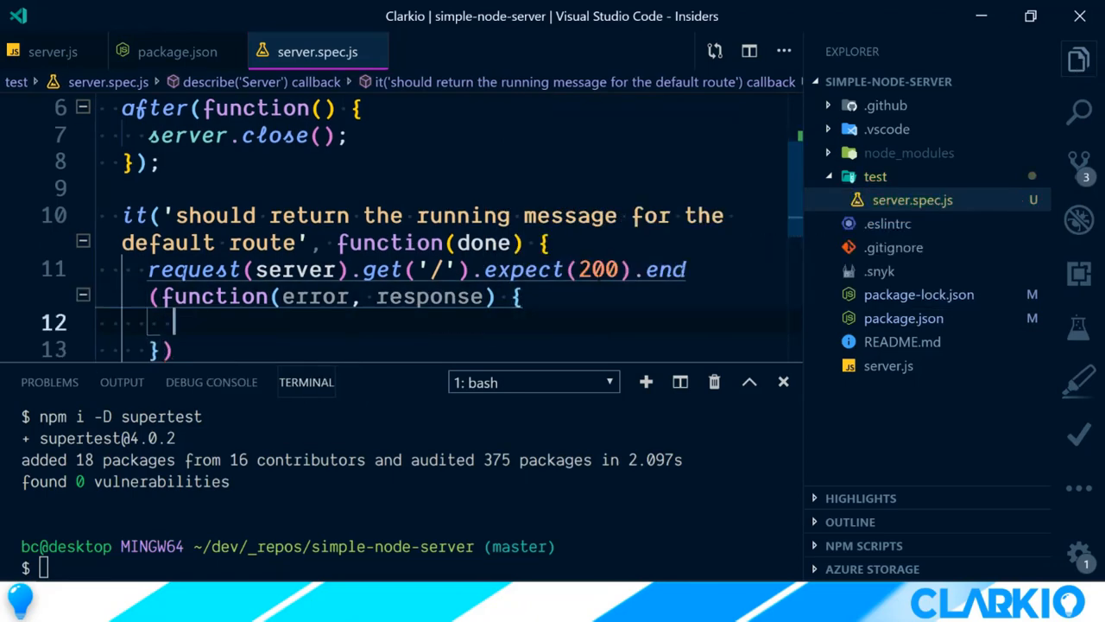
# Step: Log the response with console.dir, call done(), and run npm i -D supertest
pyautogui.write('console.dir(response);')
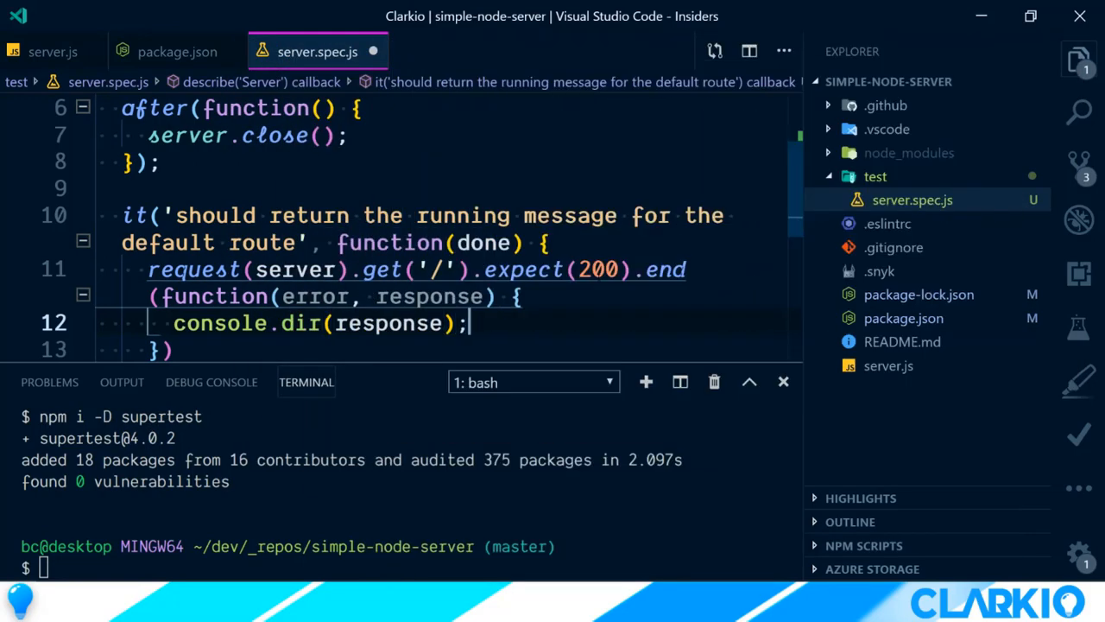
pyautogui.write('done(P')
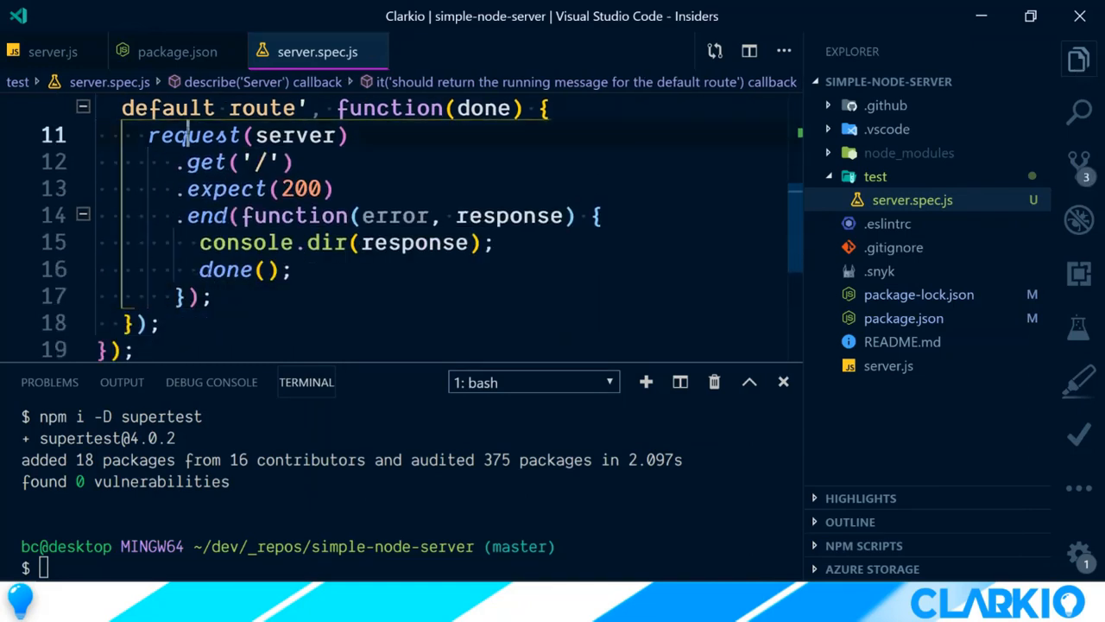
pyautogui.click(259, 162)
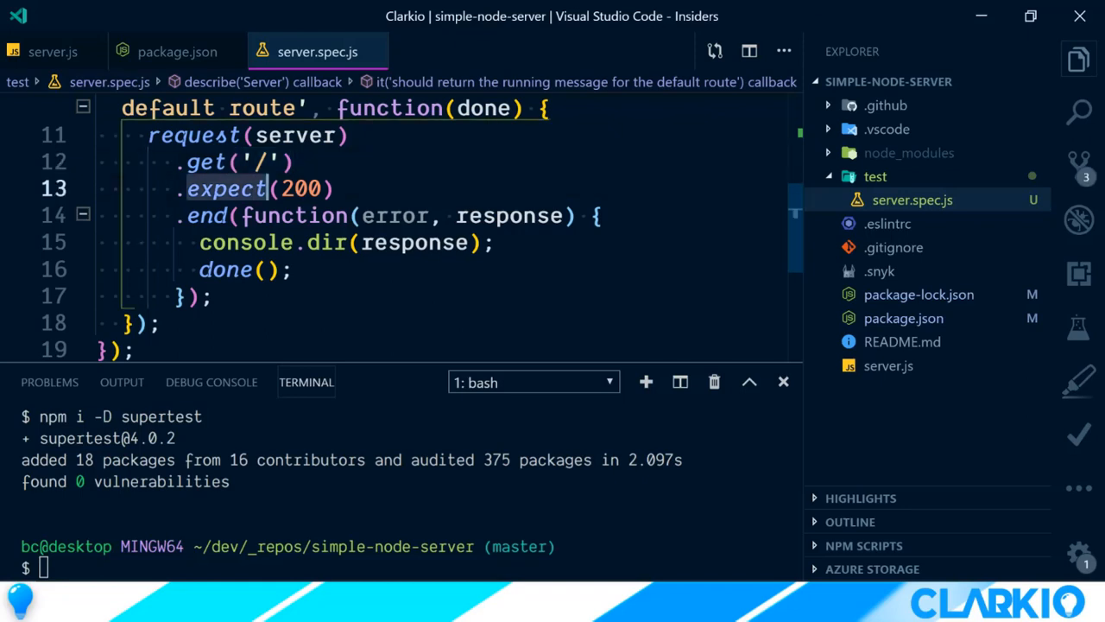
pyautogui.write('npm i -D supertest')
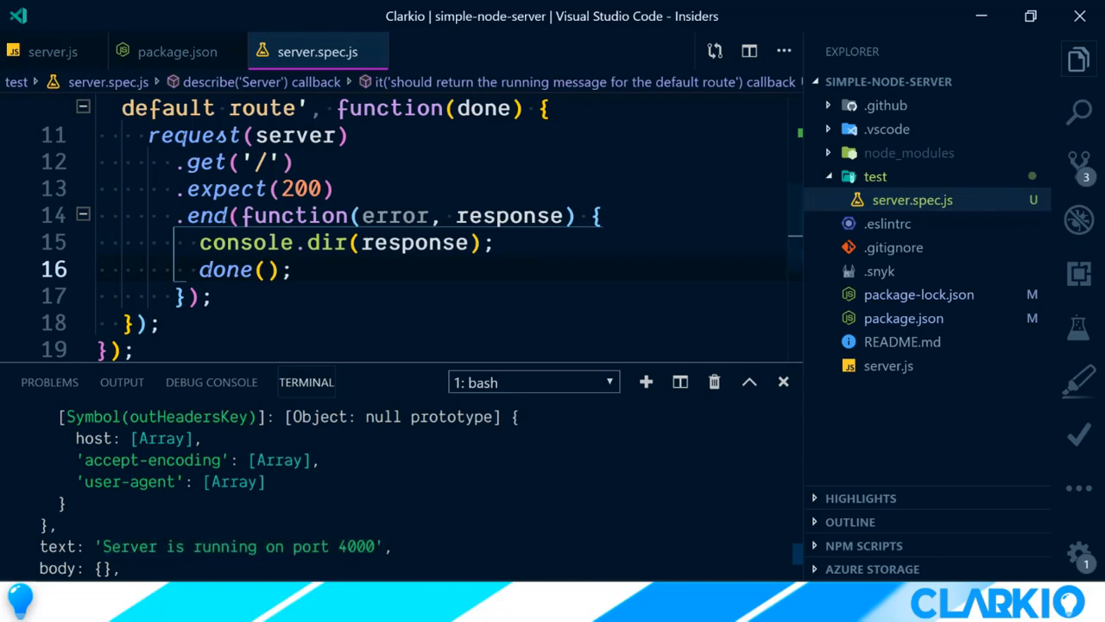
# Step: Type expect(response.text).to.contain('Server is running on port') before done()
pyautogui.write('expect(')
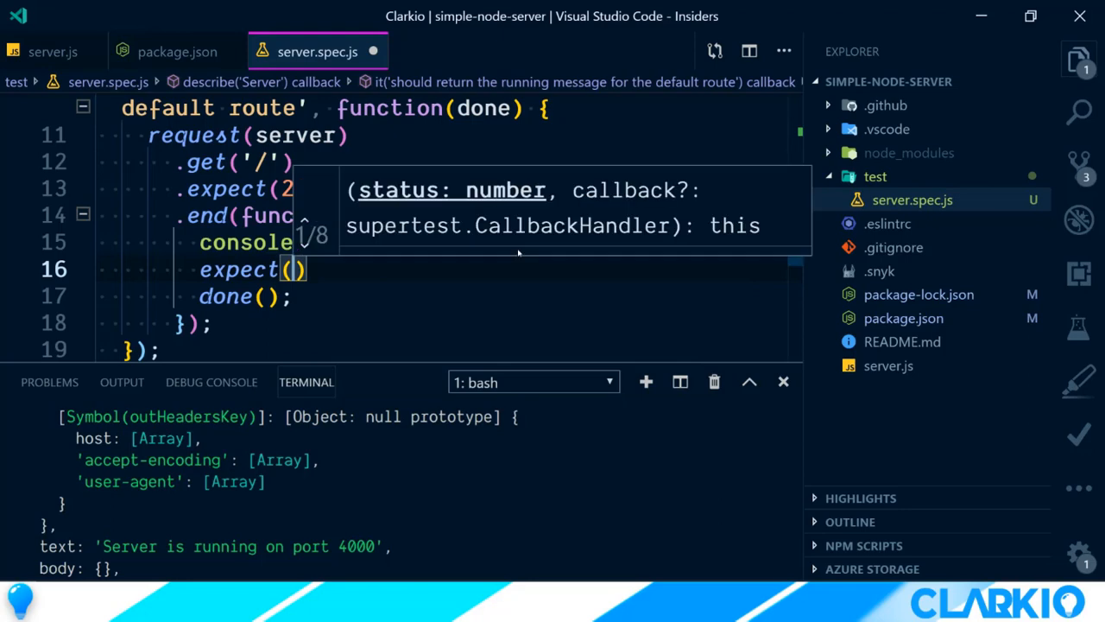
pyautogui.write('response.text')
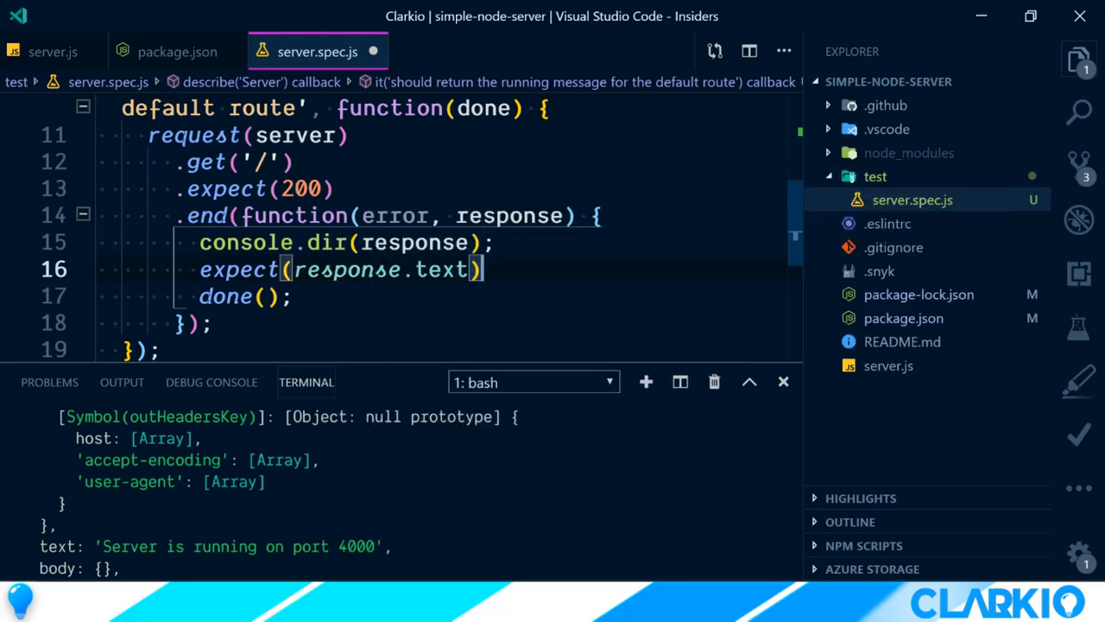
pyautogui.write(".to.contain('Server is running on port');")
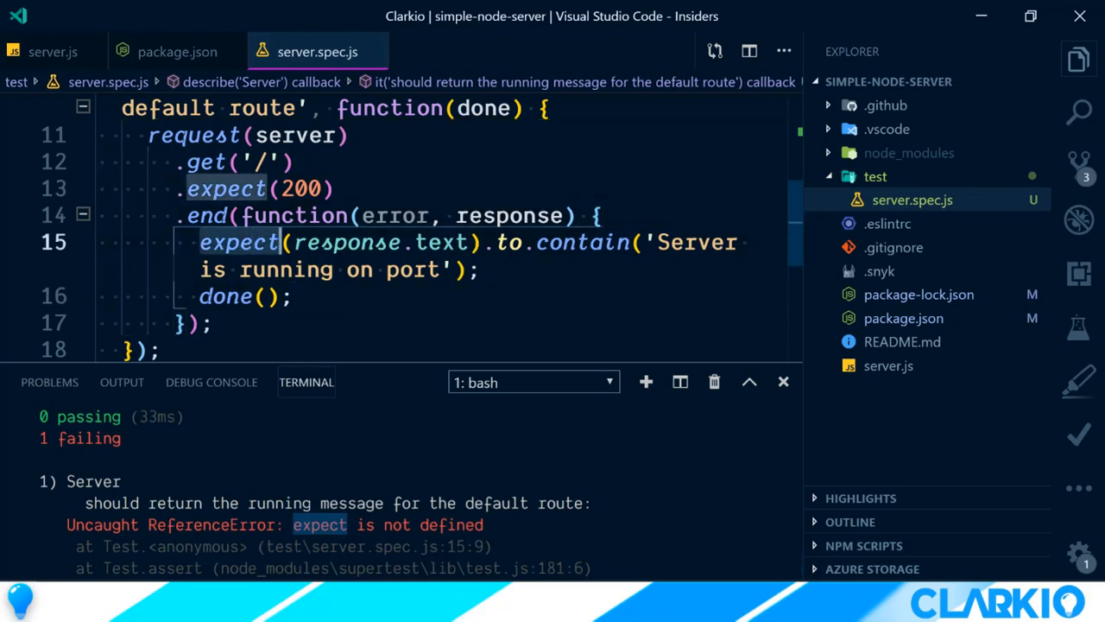
# Step: Install chai 4.2.0 as a dev dependency with npm i -D chai
pyautogui.scroll(3)
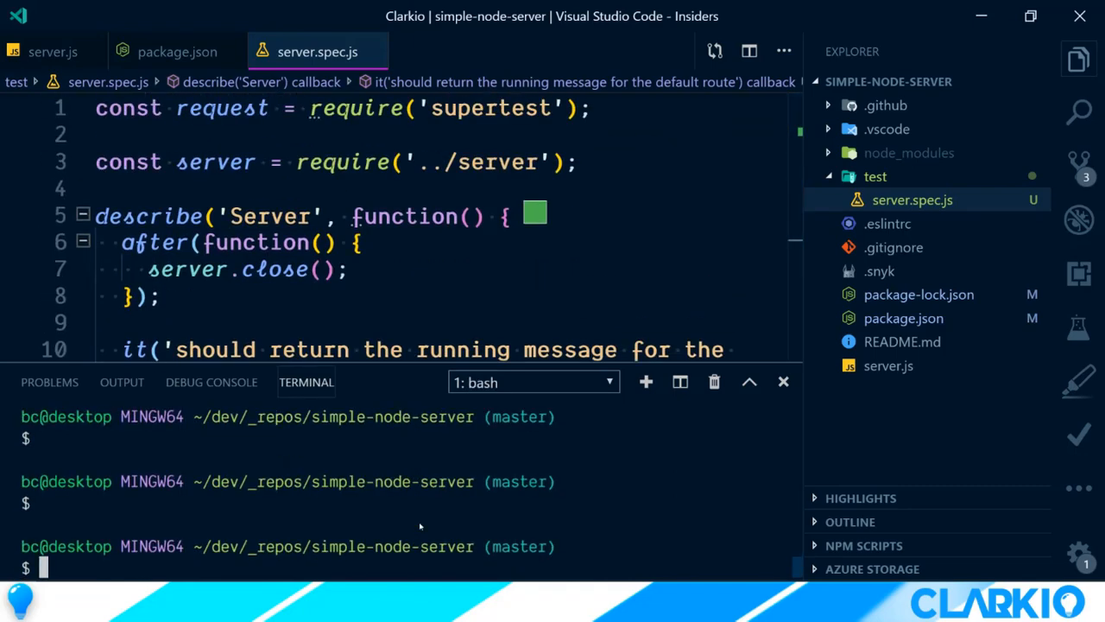
pyautogui.write('npm i -')
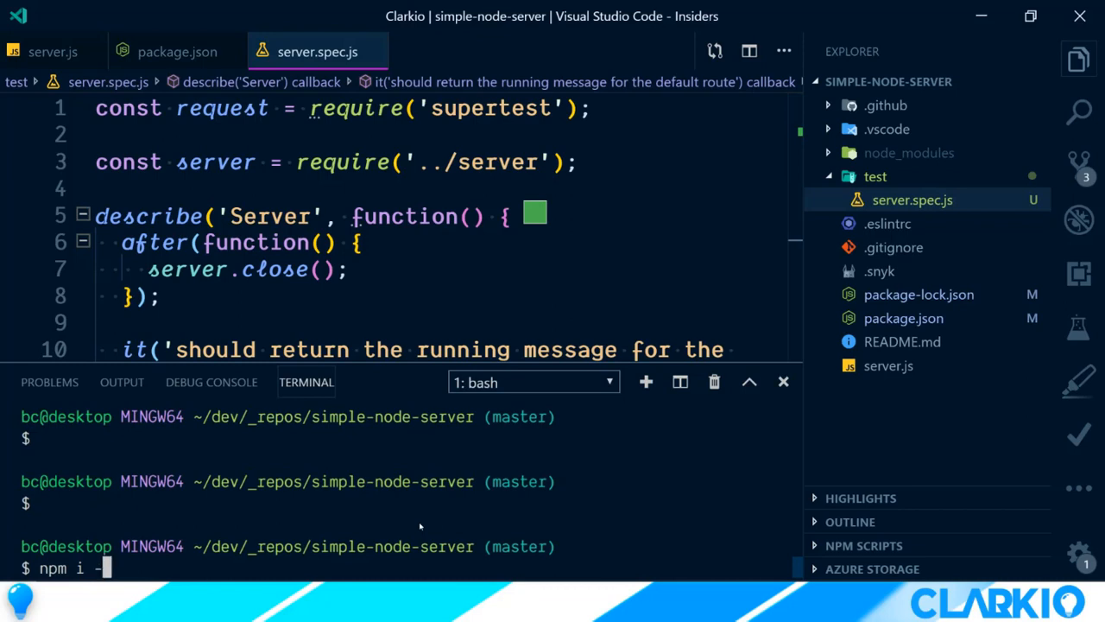
pyautogui.press('Return')
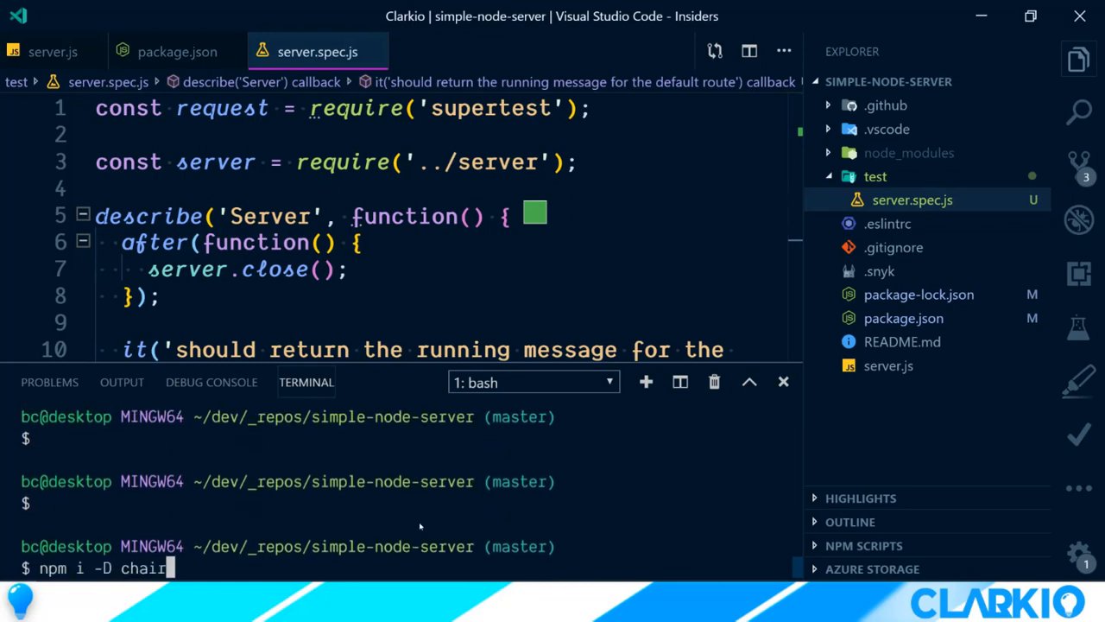
pyautogui.press('Return')
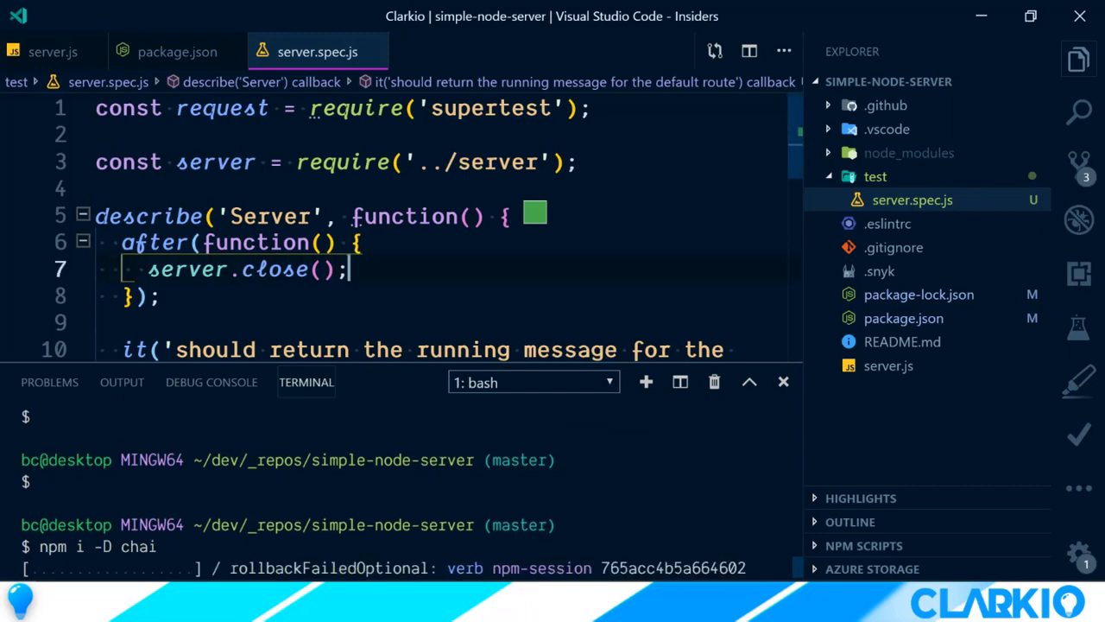
# Step: Add const { expect } = require('chai') on line 2 and rerun npm test
pyautogui.write('const { expect } =')
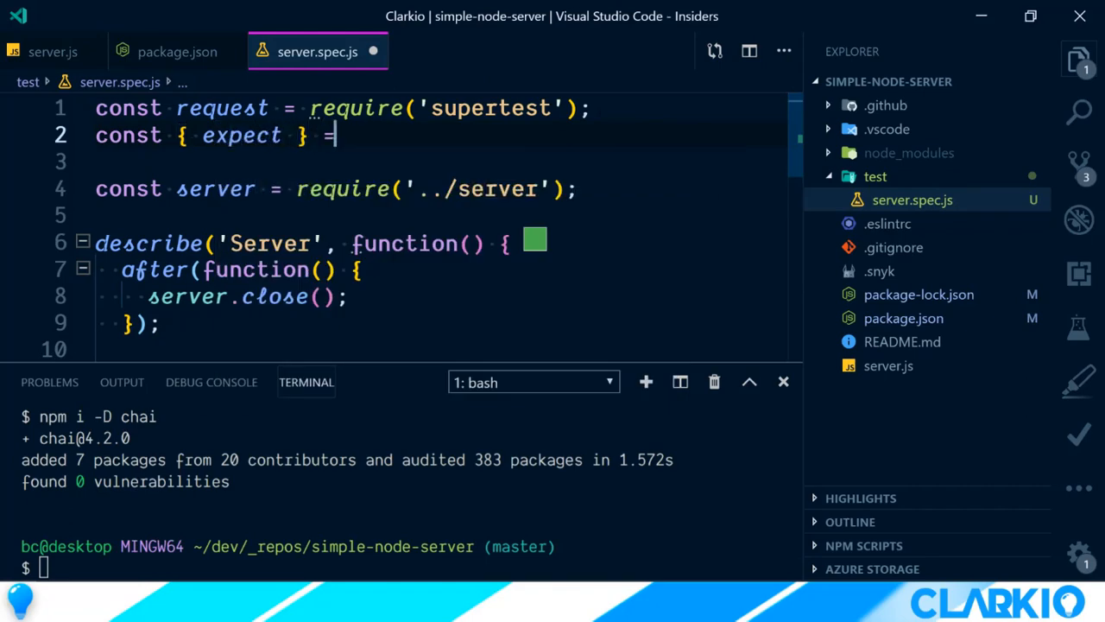
pyautogui.write("require('ch'")
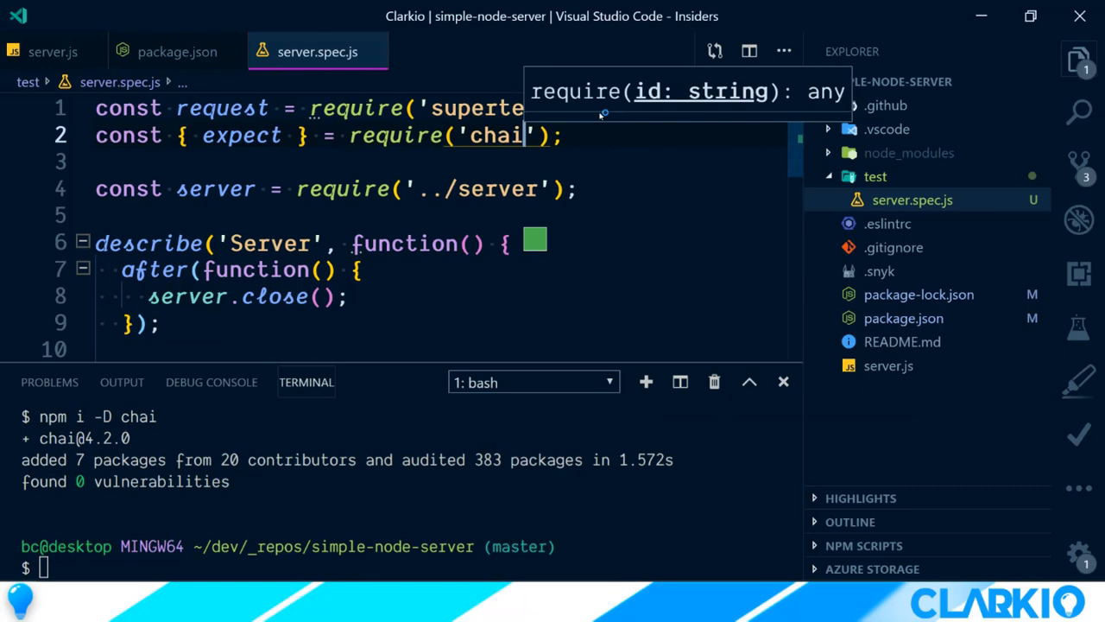
pyautogui.scroll(-3)
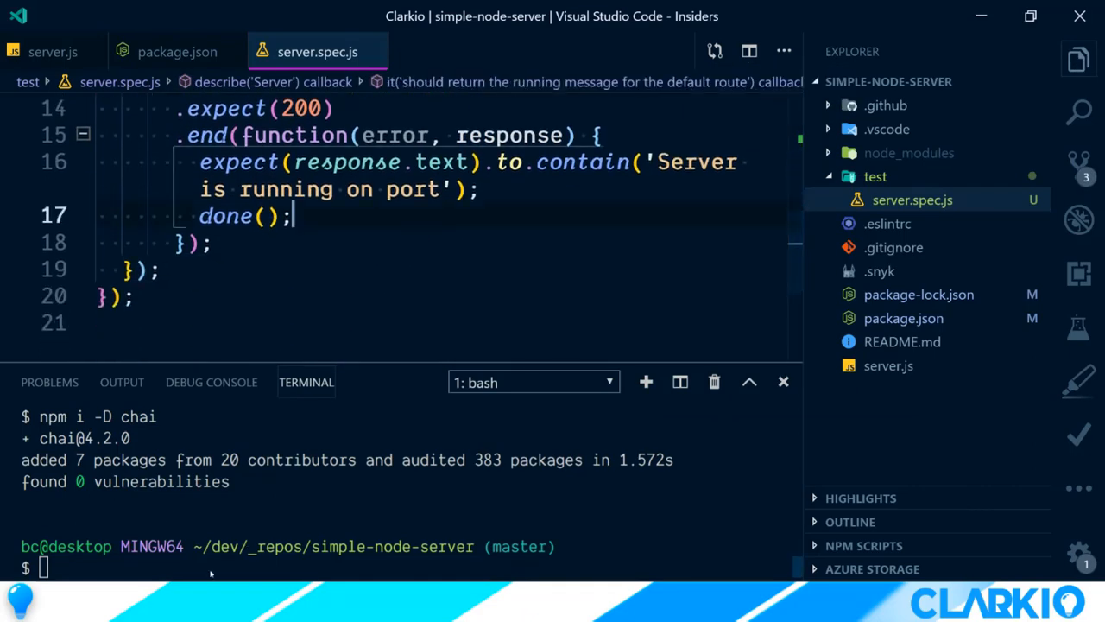
pyautogui.write('npm test')
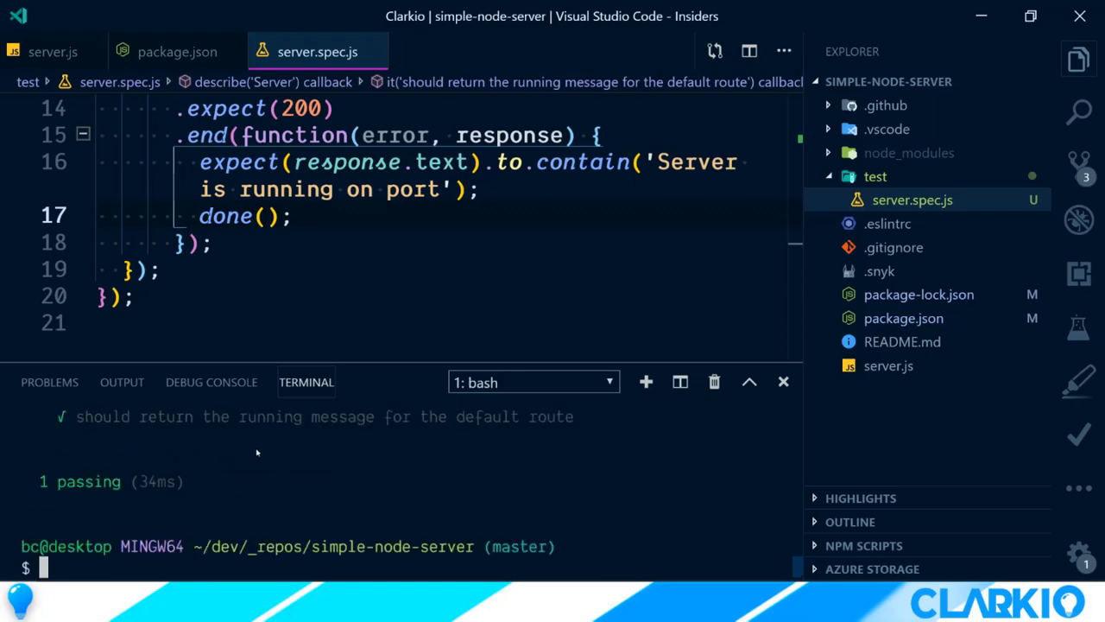
# Step: Scroll back up to show the full default-route test, which still reports 1 passing
pyautogui.click(294, 216)
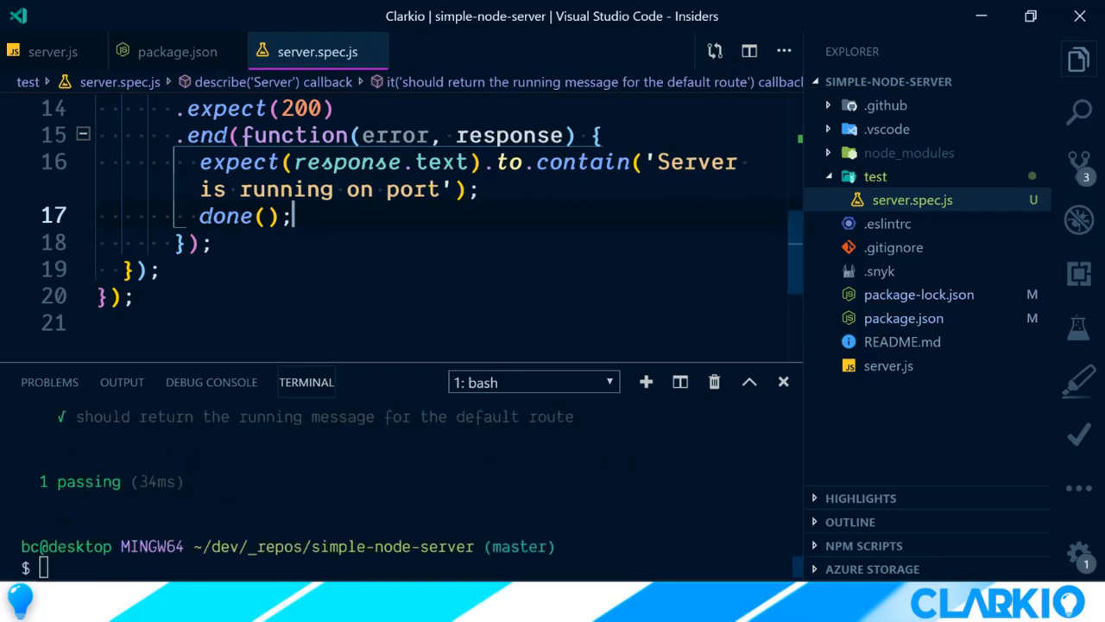
pyautogui.scroll(3)
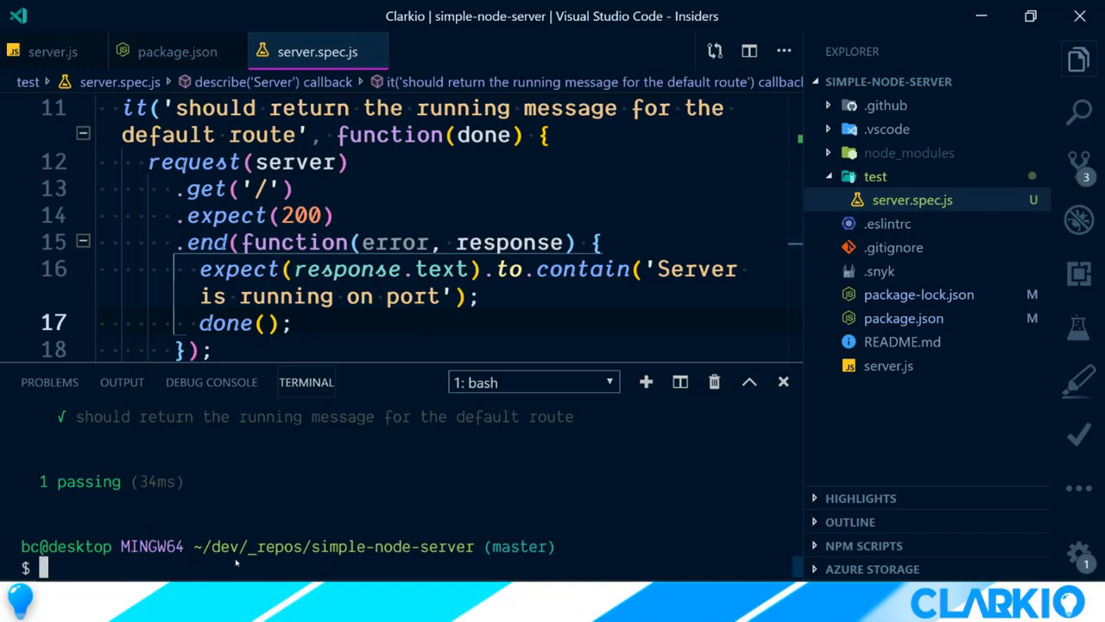
# Step: Search the marketplace for 'mocha' and install Mocha Test Explorer by Holger Benl
pyautogui.click(1079, 274)
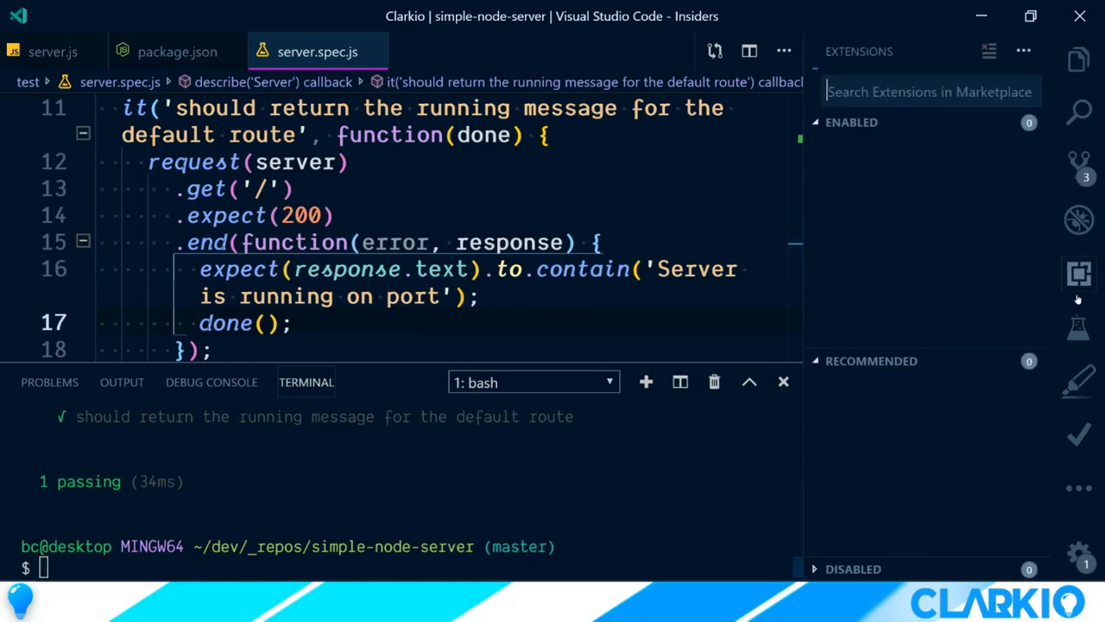
pyautogui.write('mocha')
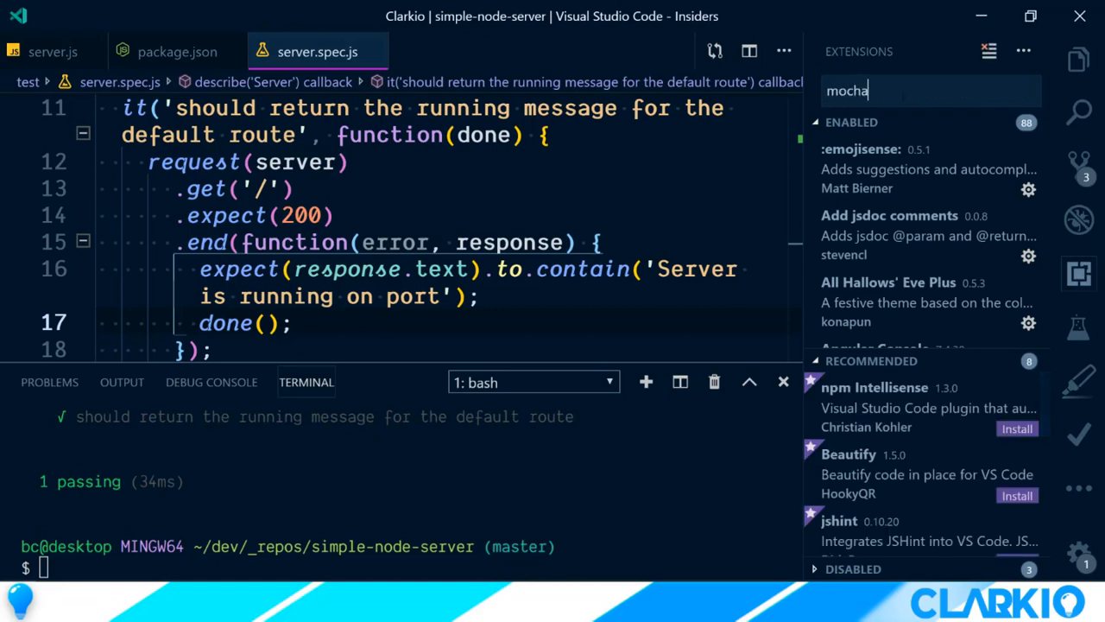
pyautogui.click(887, 258)
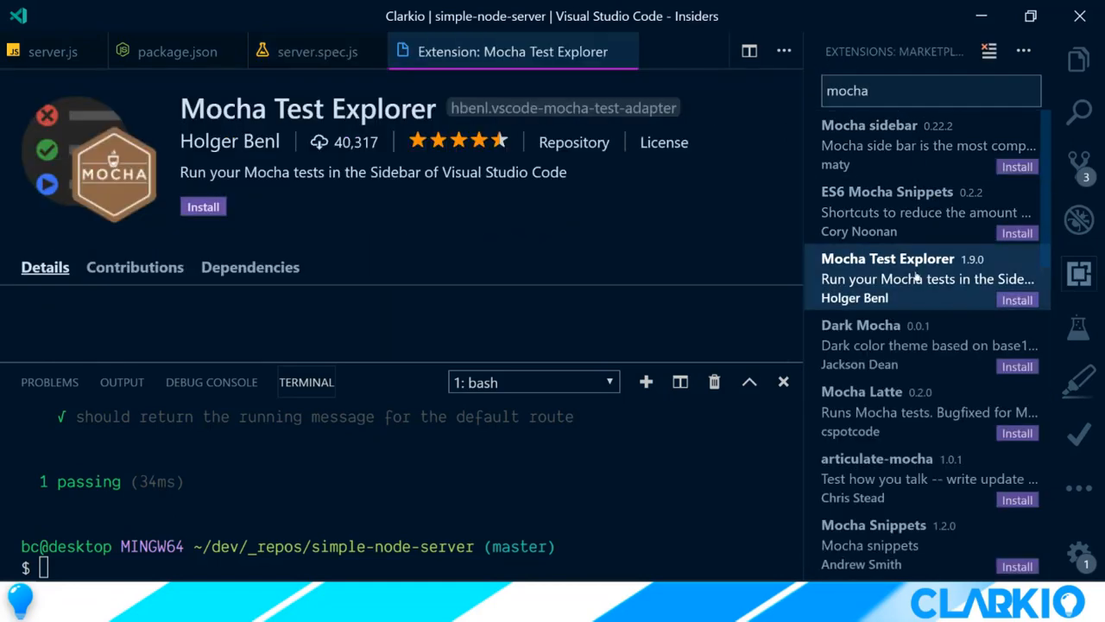
pyautogui.click(203, 206)
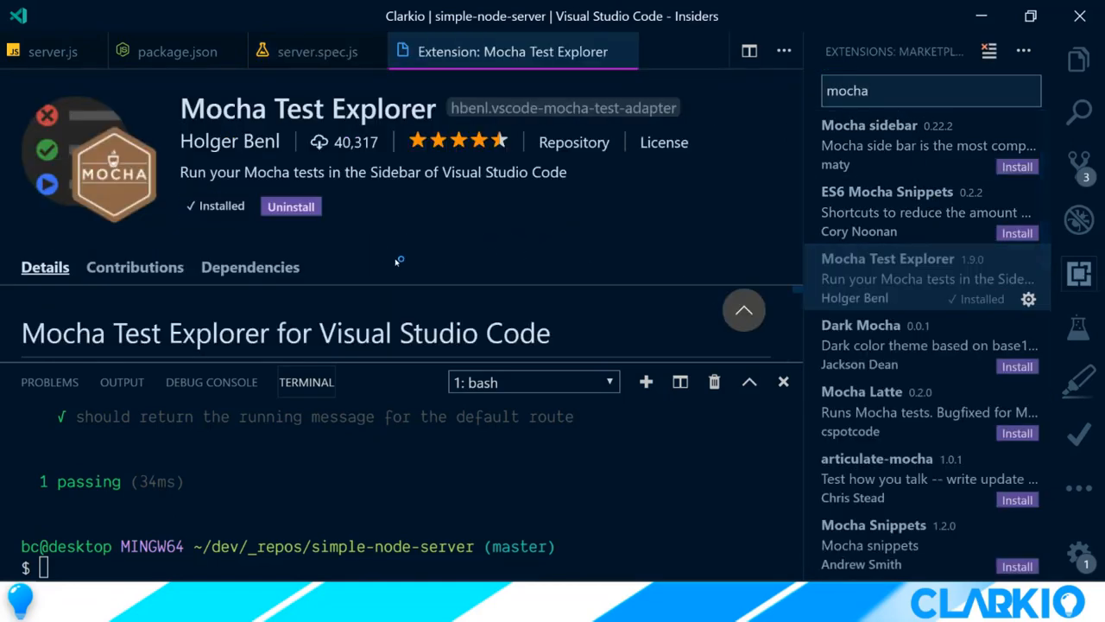
pyautogui.click(317, 51)
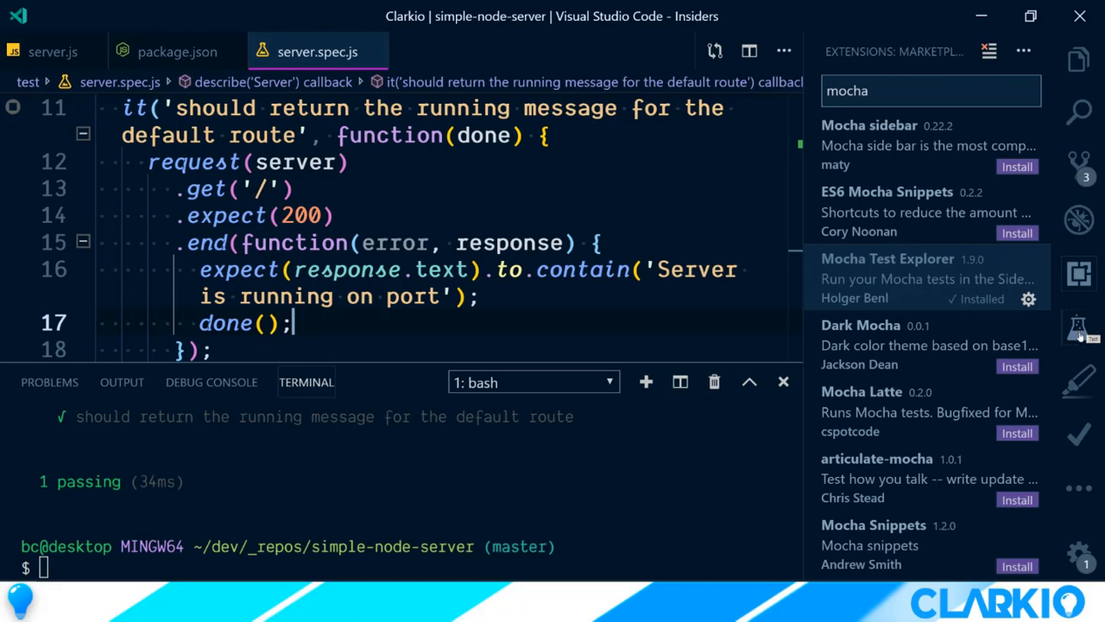
# Step: Open the Test Explorer to list the Server suite with its passing default-route test
pyautogui.click(1079, 326)
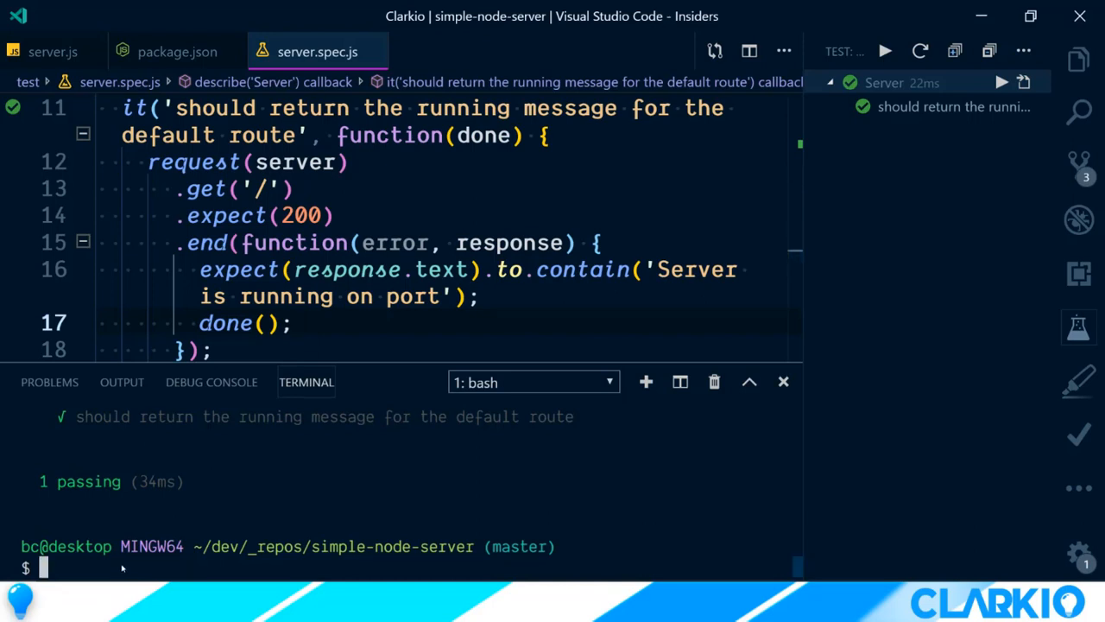
# Step: Install nyc as a dev dependency and run npm test to review 100% server.js coverage
pyautogui.write('n')
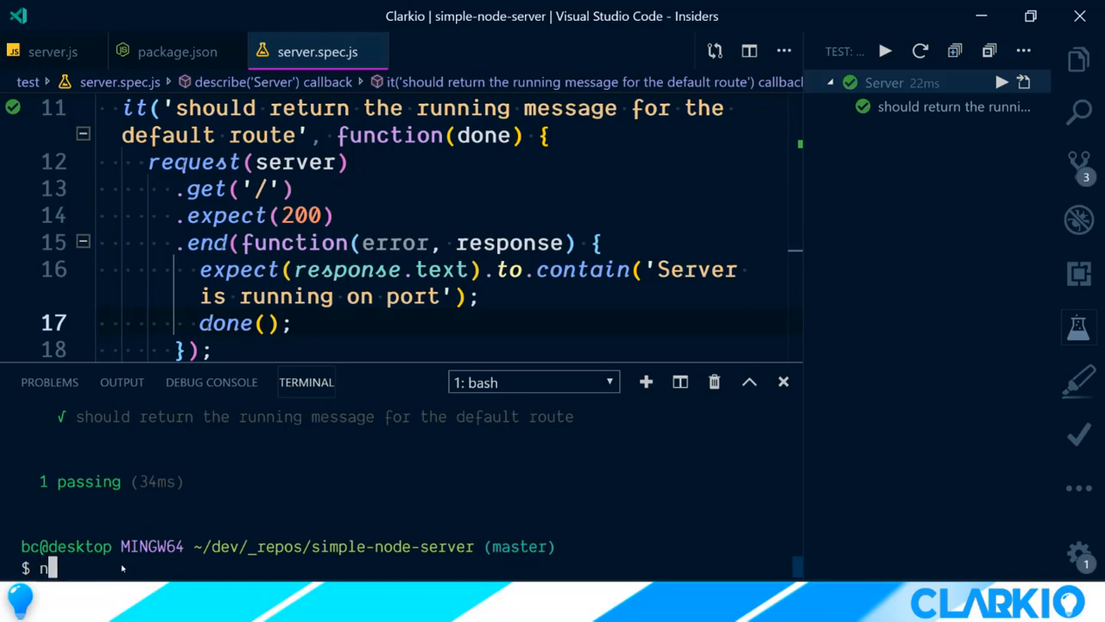
pyautogui.write('pm i -D nyc')
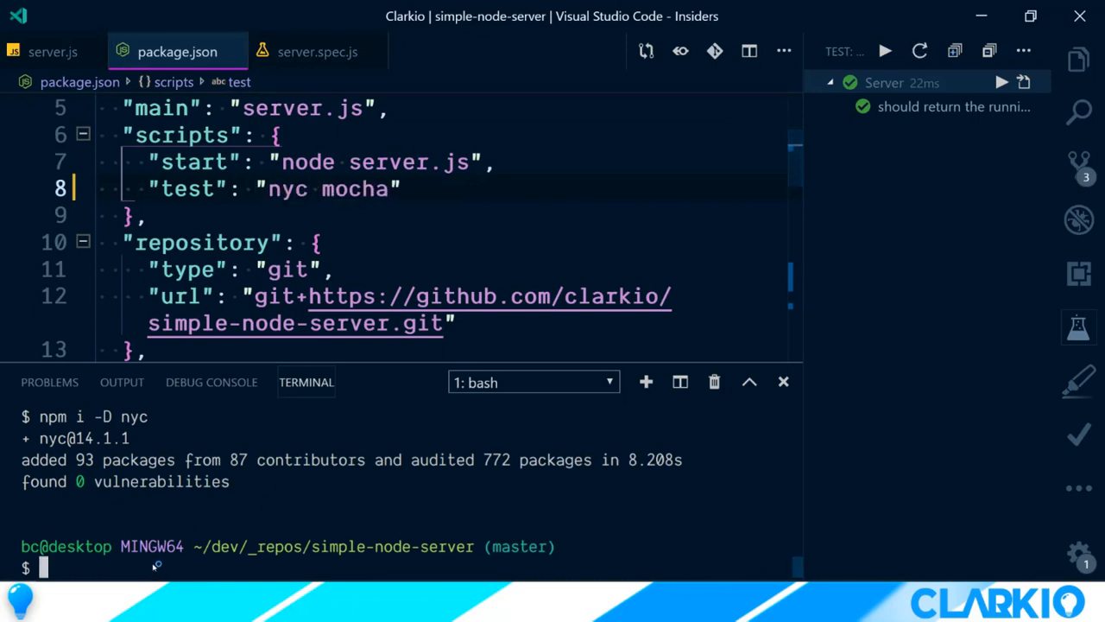
pyautogui.write('npm test')
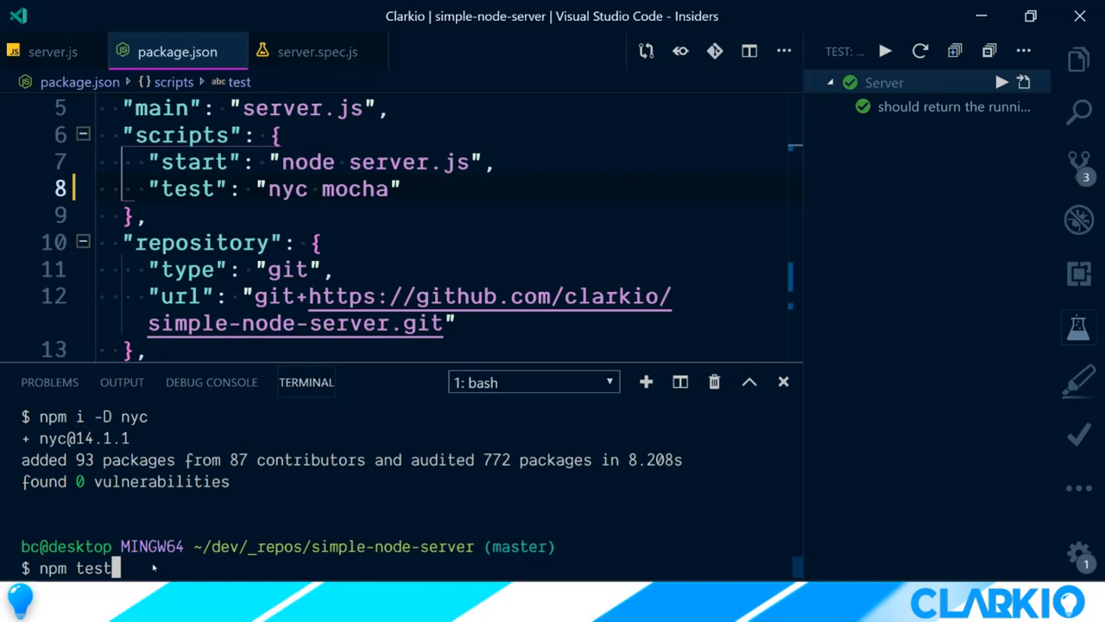
pyautogui.press('Return')
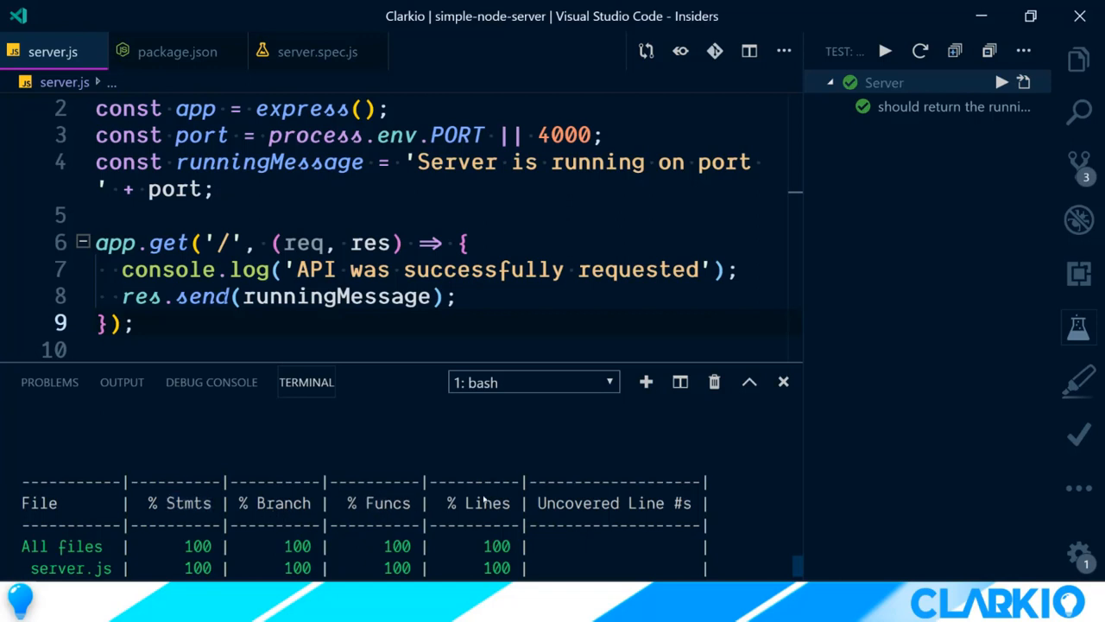
pyautogui.scroll(-3)
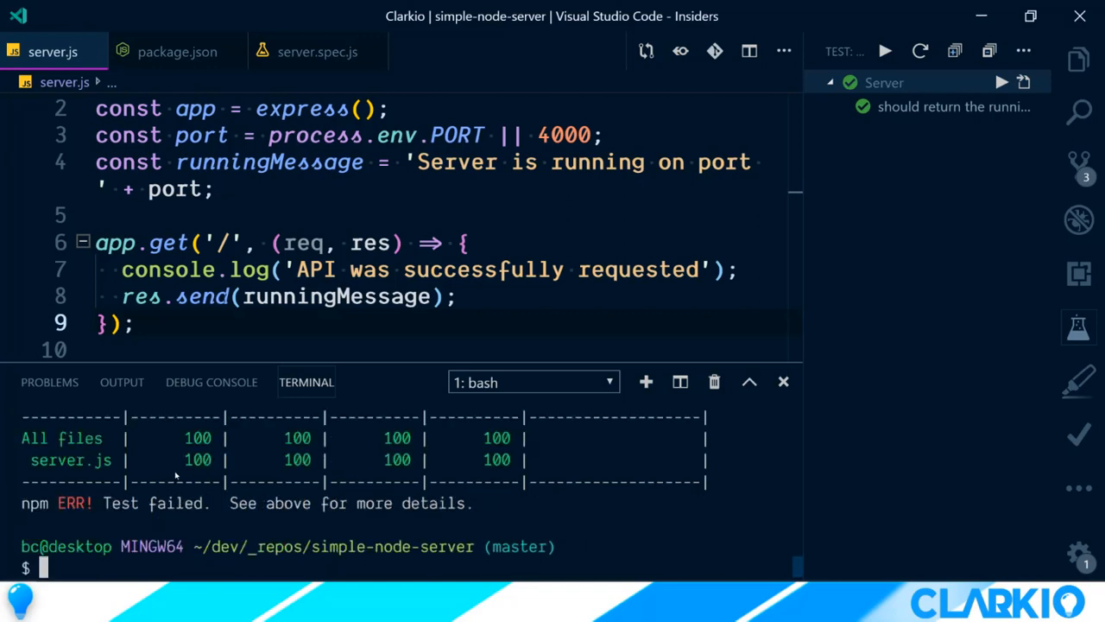